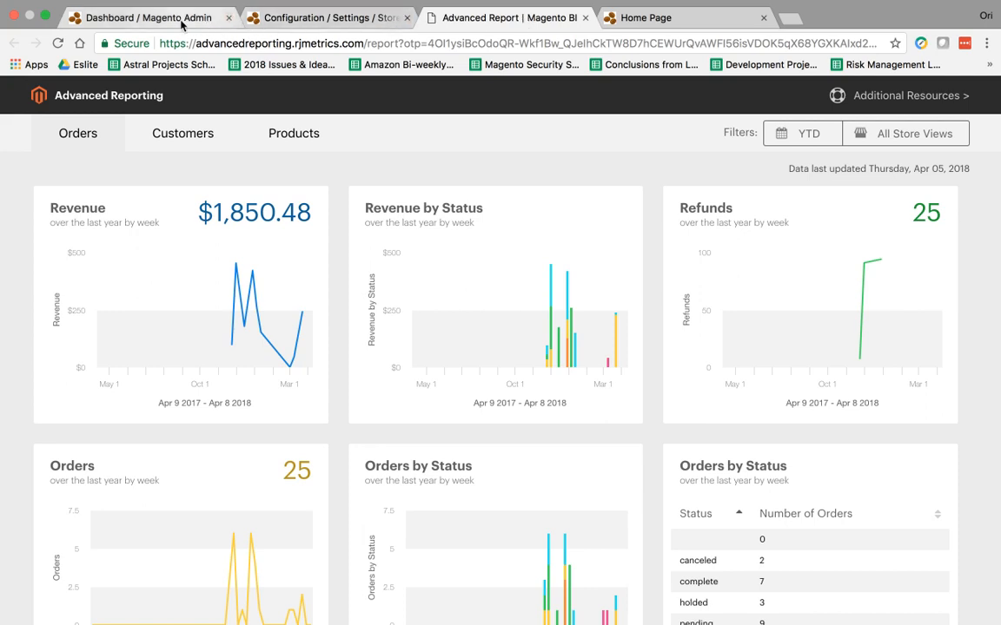
Step: Switch to the Magento Admin dashboard browser tab
{"action": "left_click", "coordinate": [152, 19]}
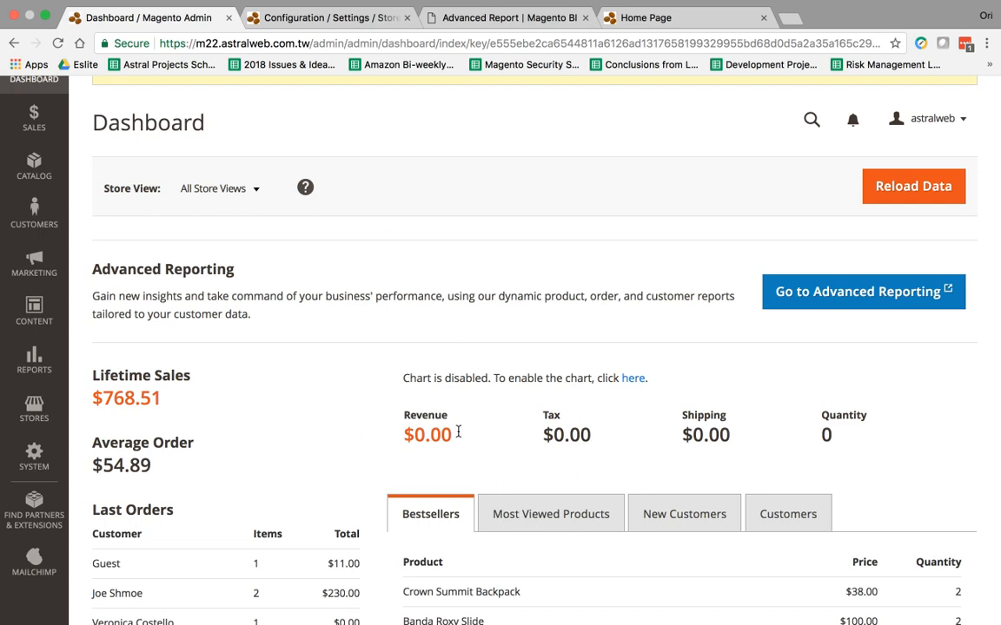
{"action": "mouse_move", "coordinate": [461, 295]}
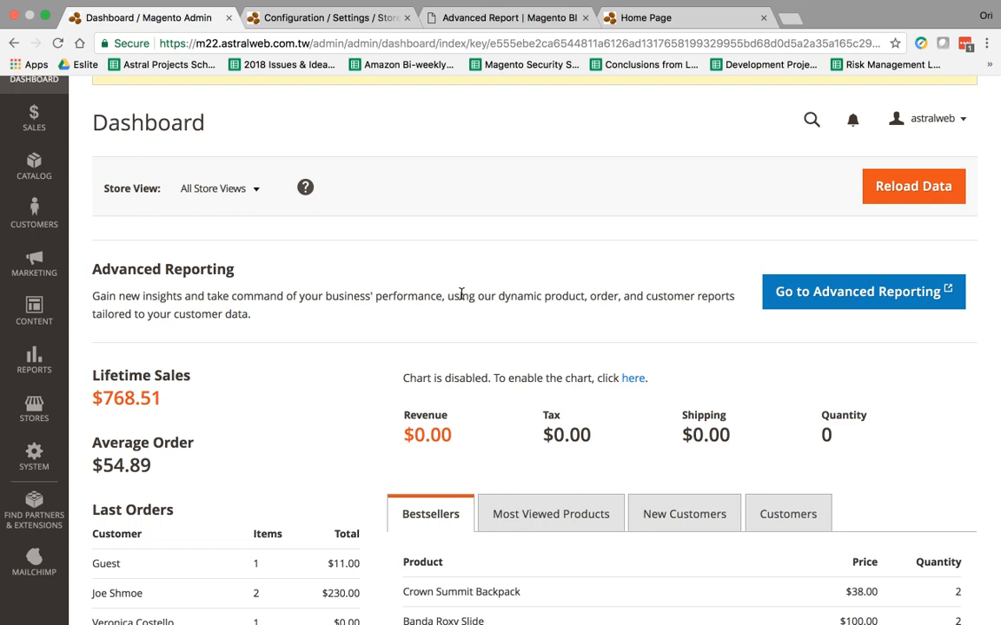
{"action": "mouse_move", "coordinate": [504, 295]}
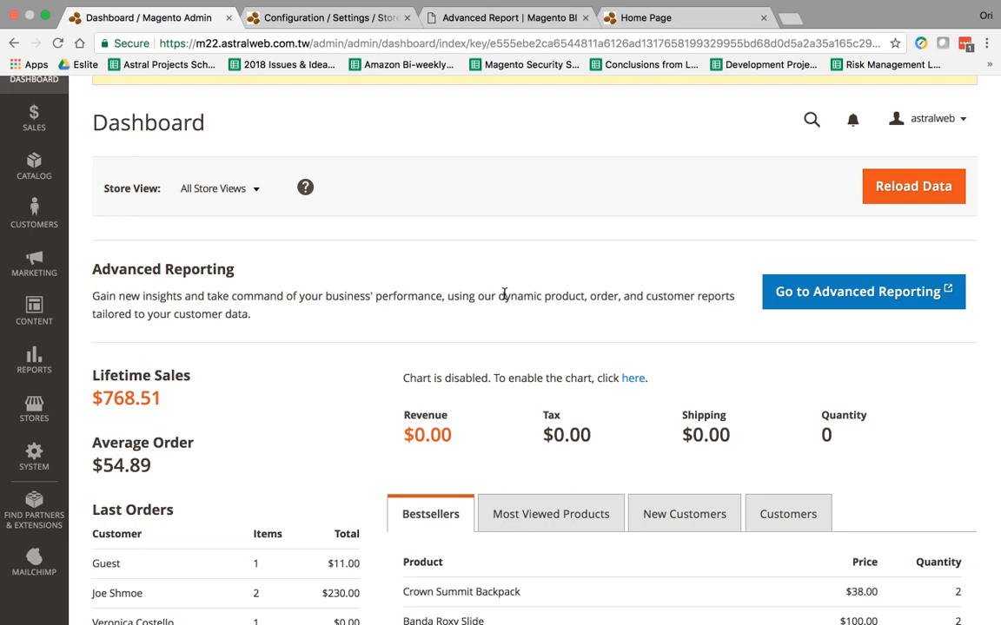
{"action": "mouse_move", "coordinate": [474, 310]}
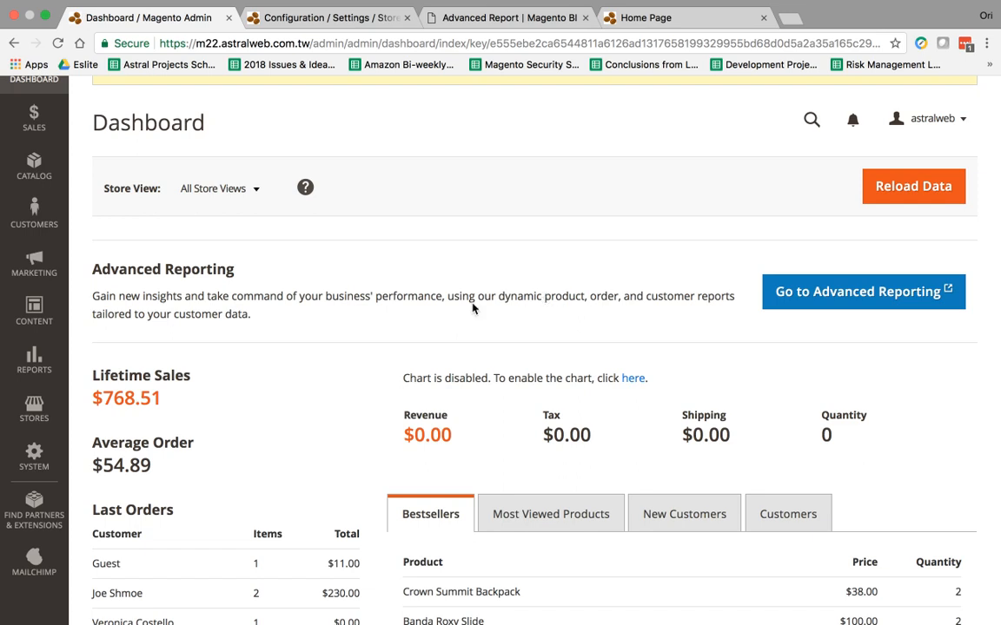
{"action": "mouse_move", "coordinate": [860, 291]}
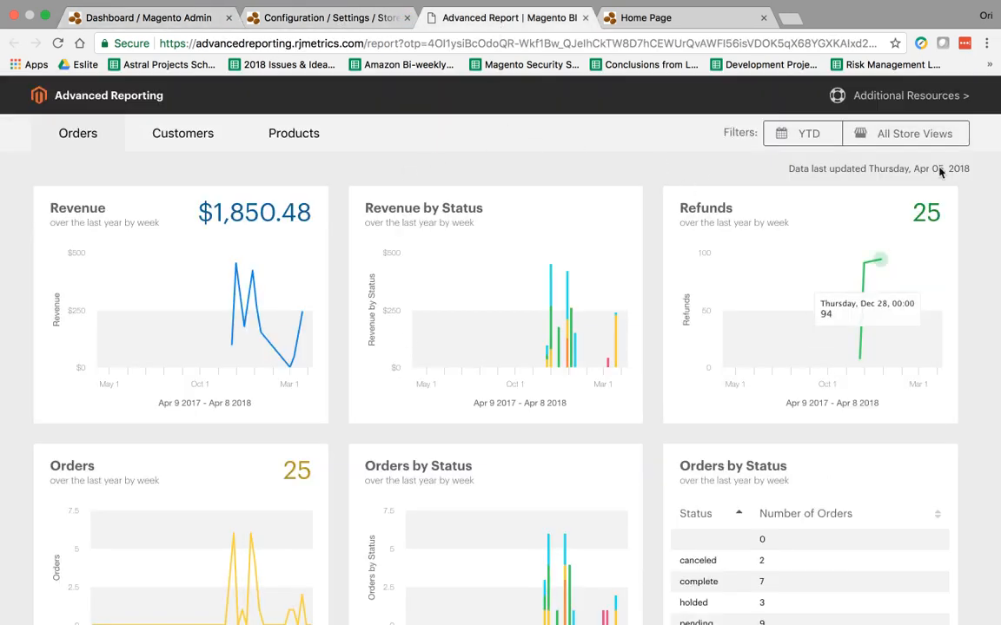
{"action": "mouse_move", "coordinate": [531, 175]}
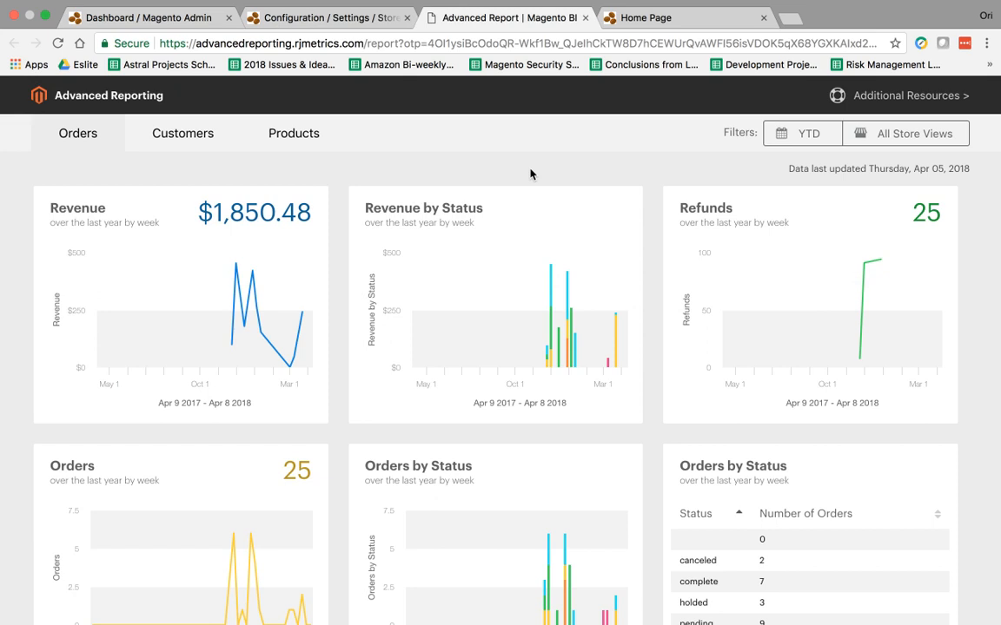
{"action": "mouse_move", "coordinate": [579, 159]}
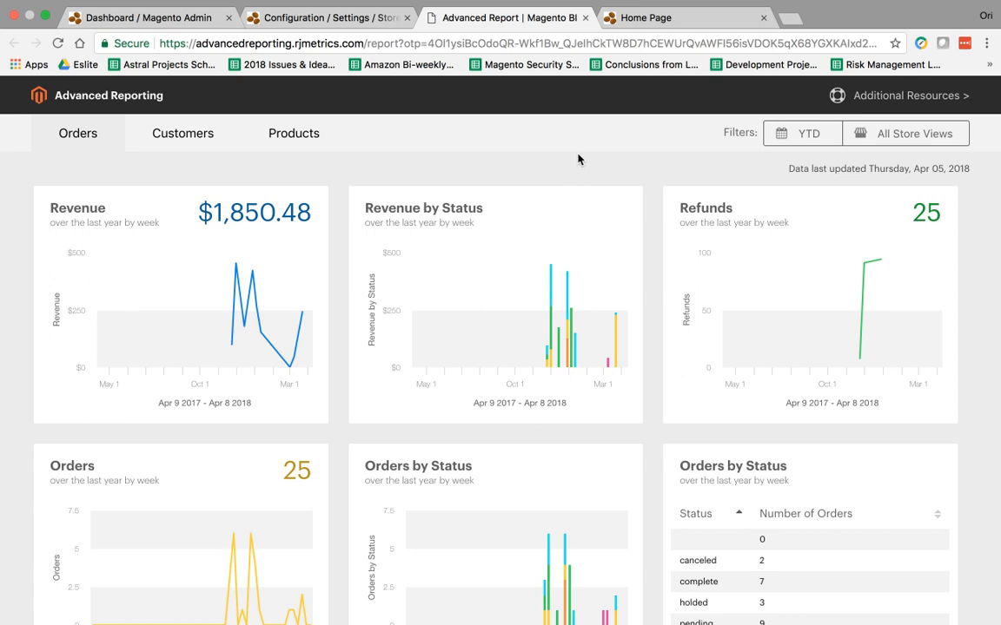
{"action": "mouse_move", "coordinate": [616, 171]}
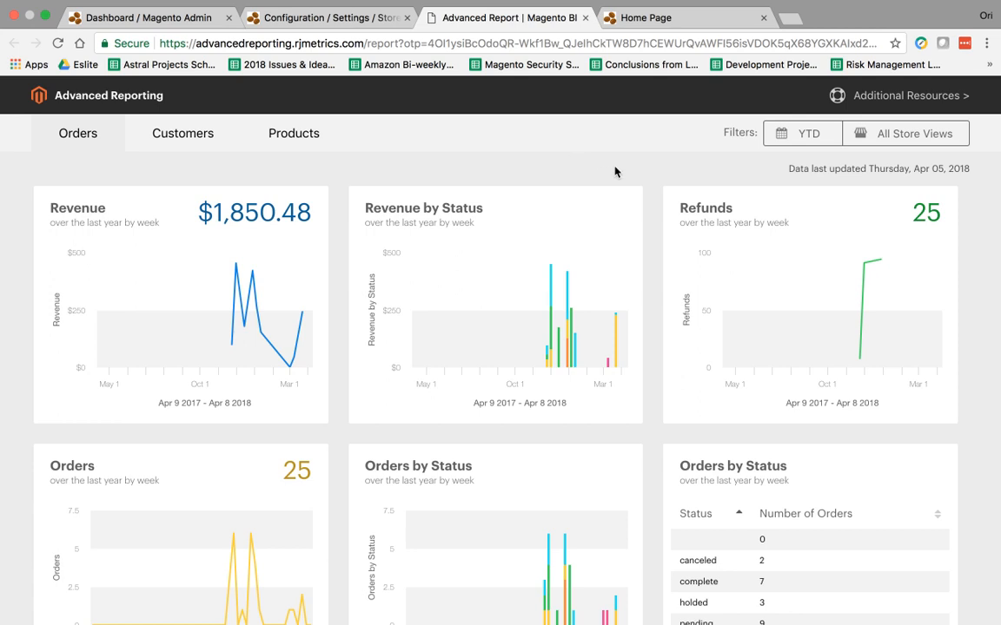
{"action": "mouse_move", "coordinate": [801, 140]}
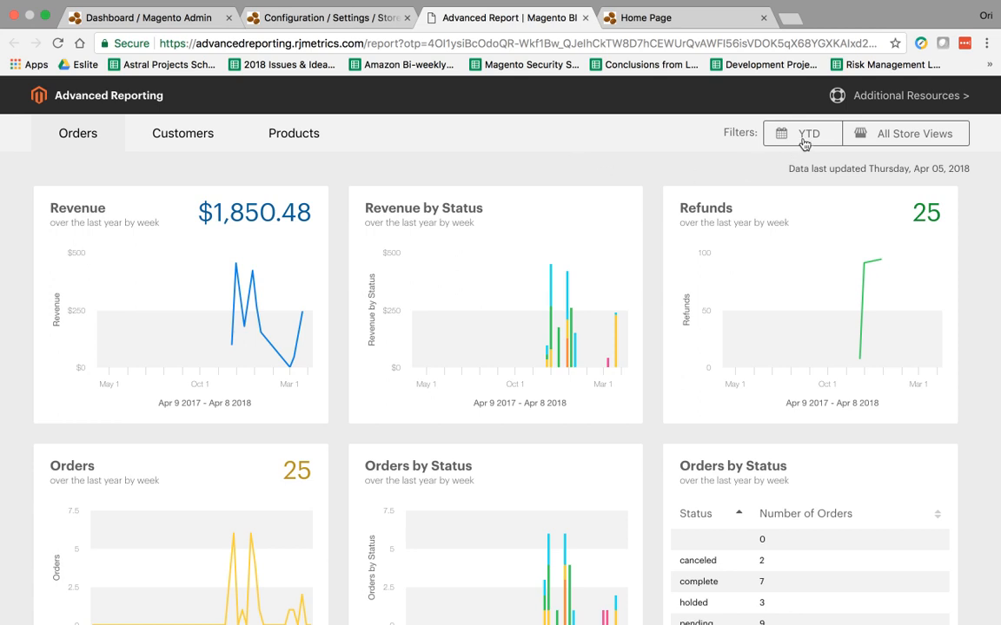
{"action": "left_click", "coordinate": [803, 133]}
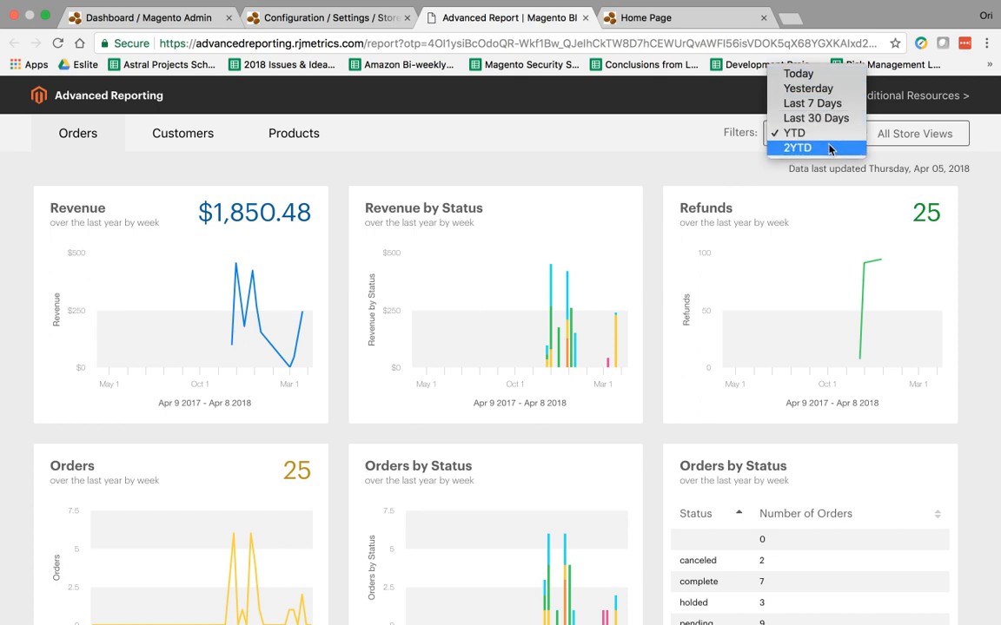
{"action": "left_click", "coordinate": [923, 133]}
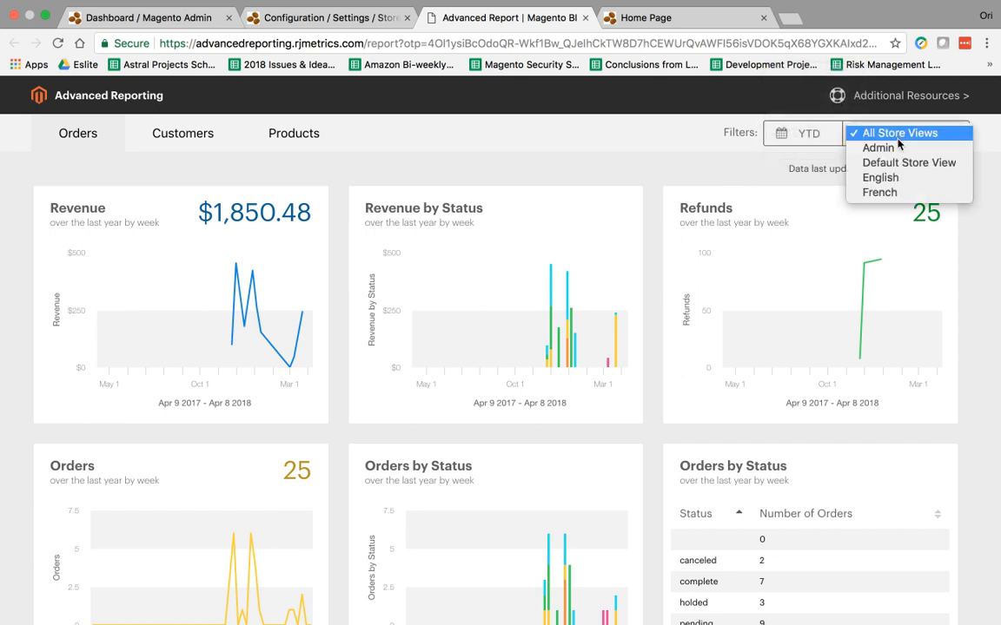
{"action": "left_click", "coordinate": [906, 133]}
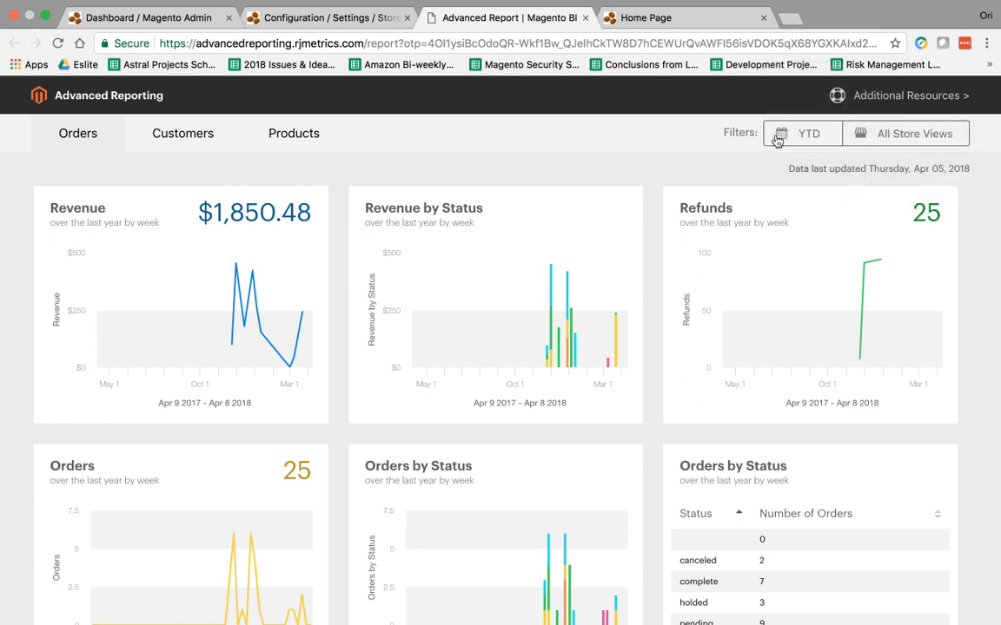
{"action": "left_click", "coordinate": [803, 133]}
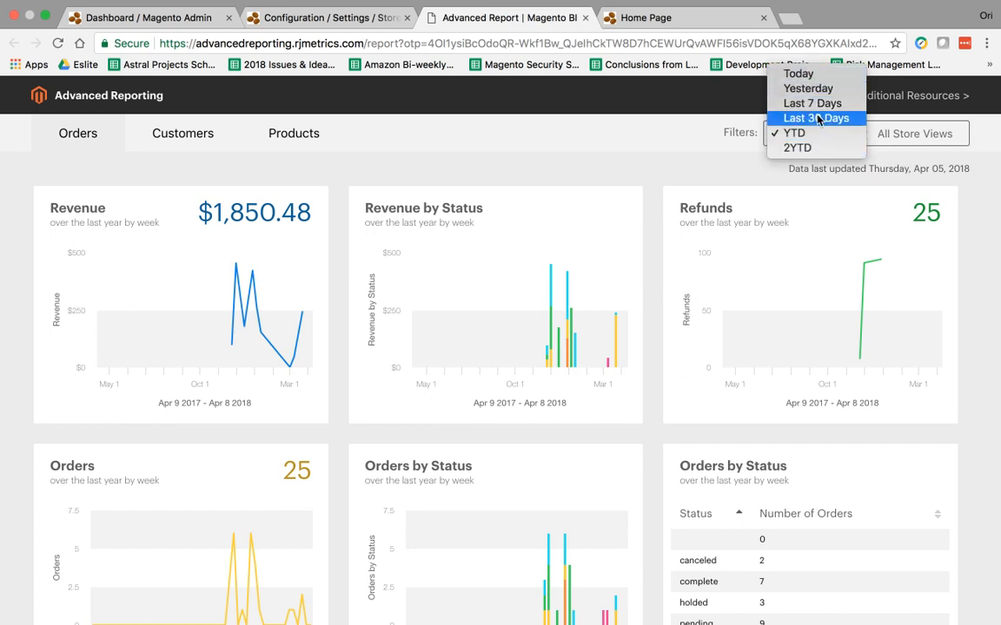
{"action": "mouse_move", "coordinate": [812, 104]}
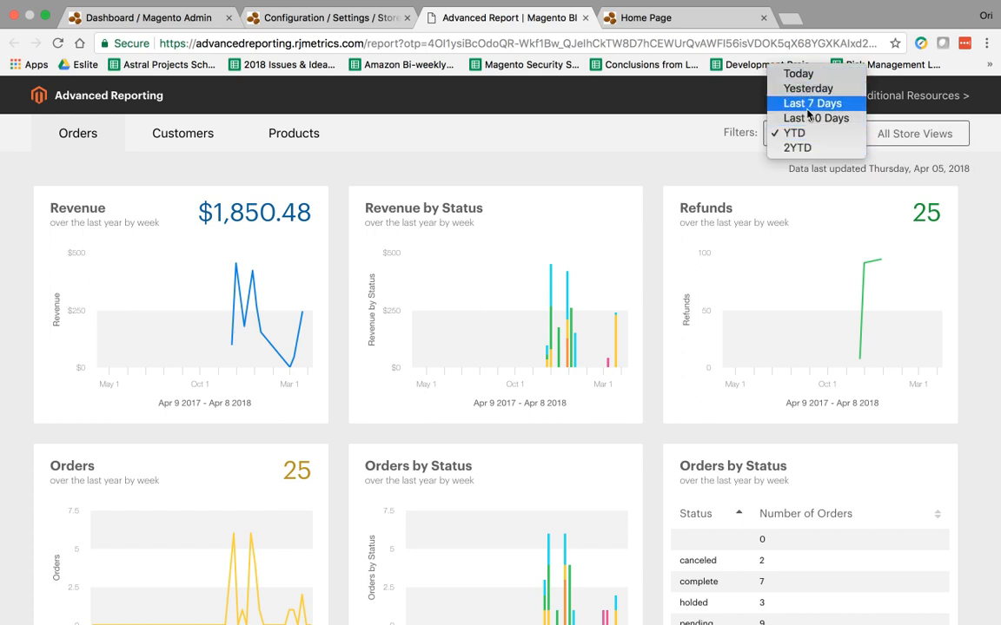
{"action": "mouse_move", "coordinate": [816, 104]}
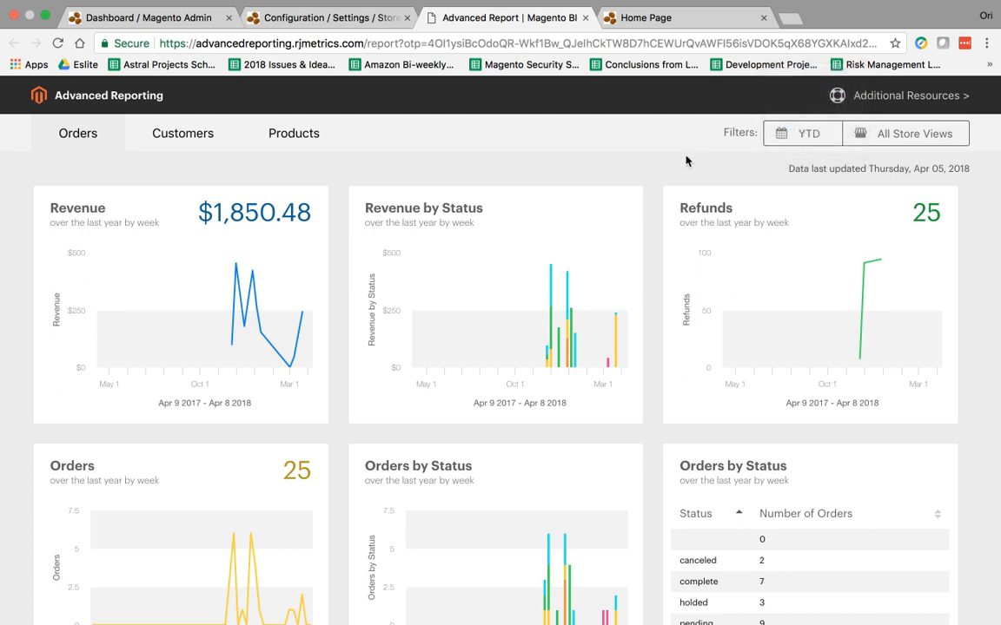
{"action": "mouse_move", "coordinate": [720, 176]}
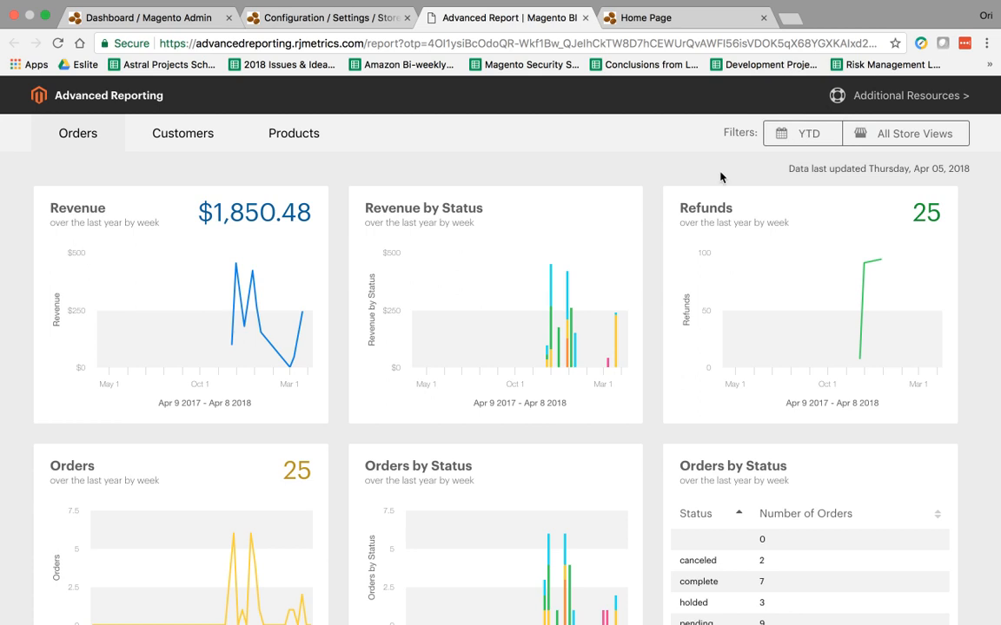
{"action": "mouse_move", "coordinate": [561, 161]}
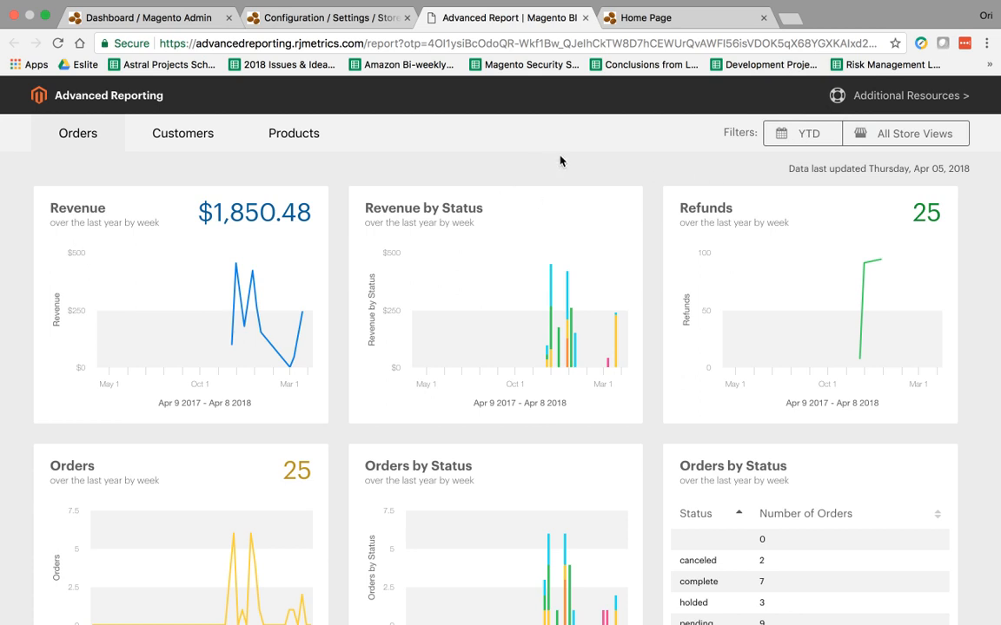
{"action": "mouse_move", "coordinate": [147, 172]}
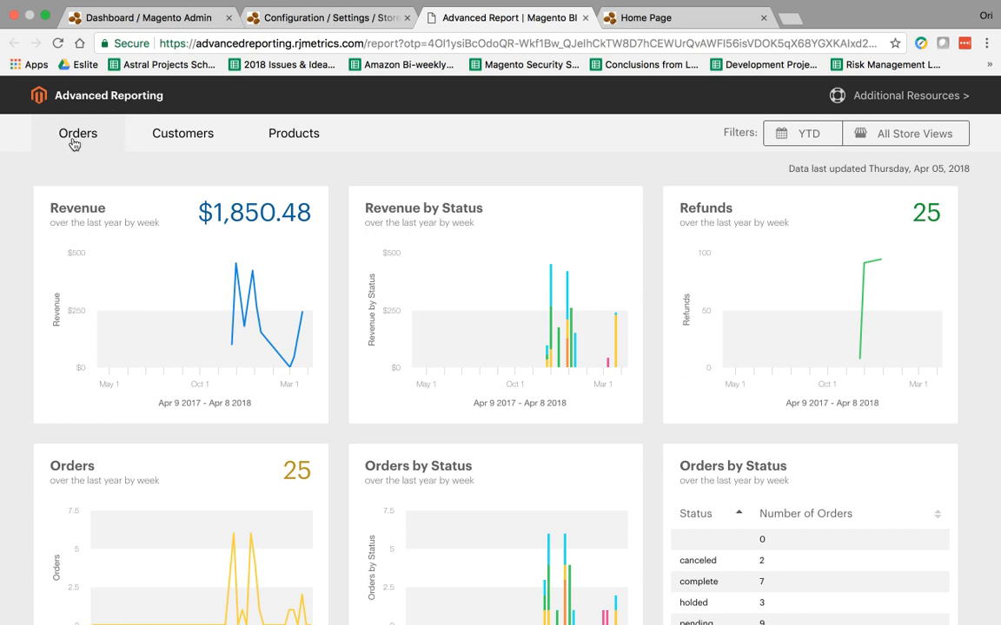
{"action": "mouse_move", "coordinate": [390, 145]}
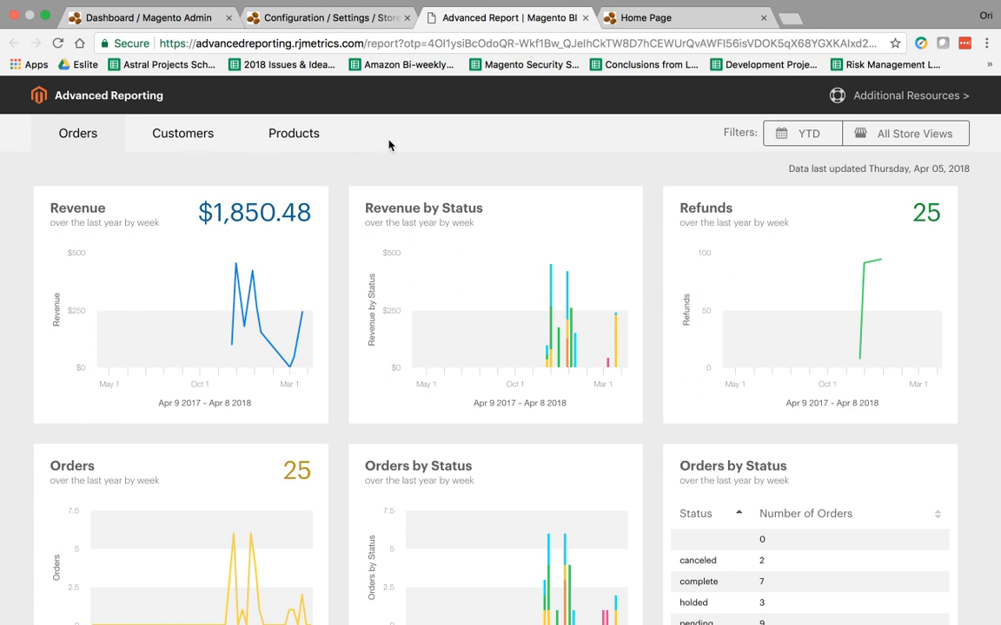
{"action": "mouse_move", "coordinate": [650, 183]}
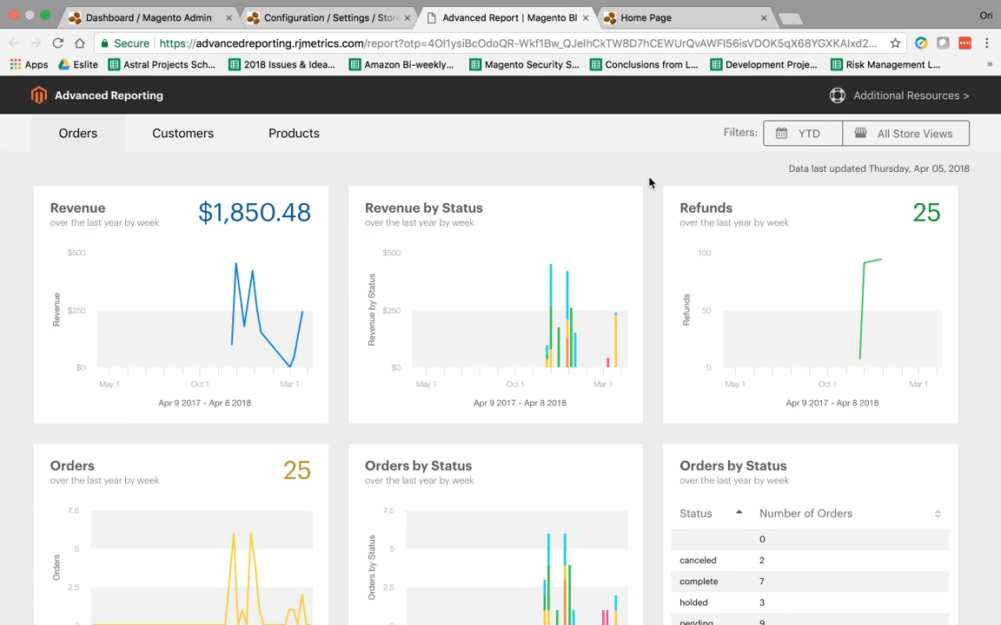
{"action": "mouse_move", "coordinate": [232, 341]}
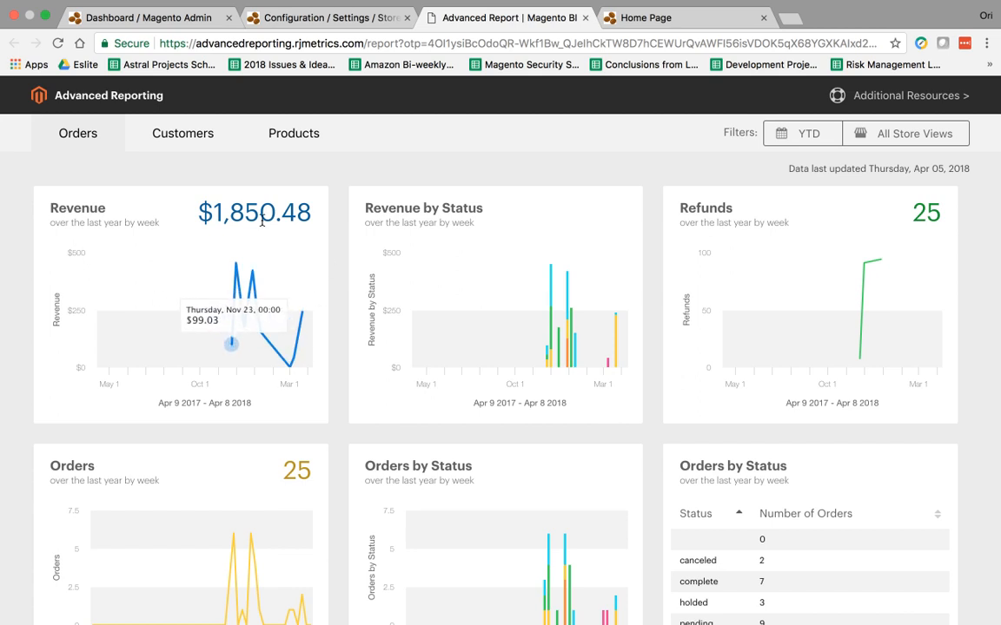
{"action": "mouse_move", "coordinate": [286, 334]}
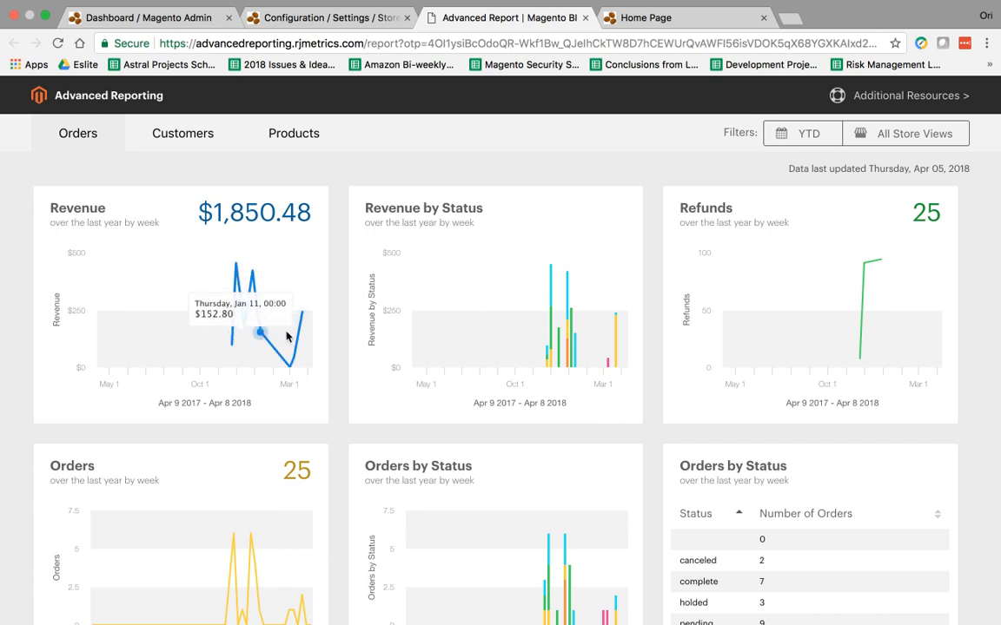
{"action": "mouse_move", "coordinate": [664, 231]}
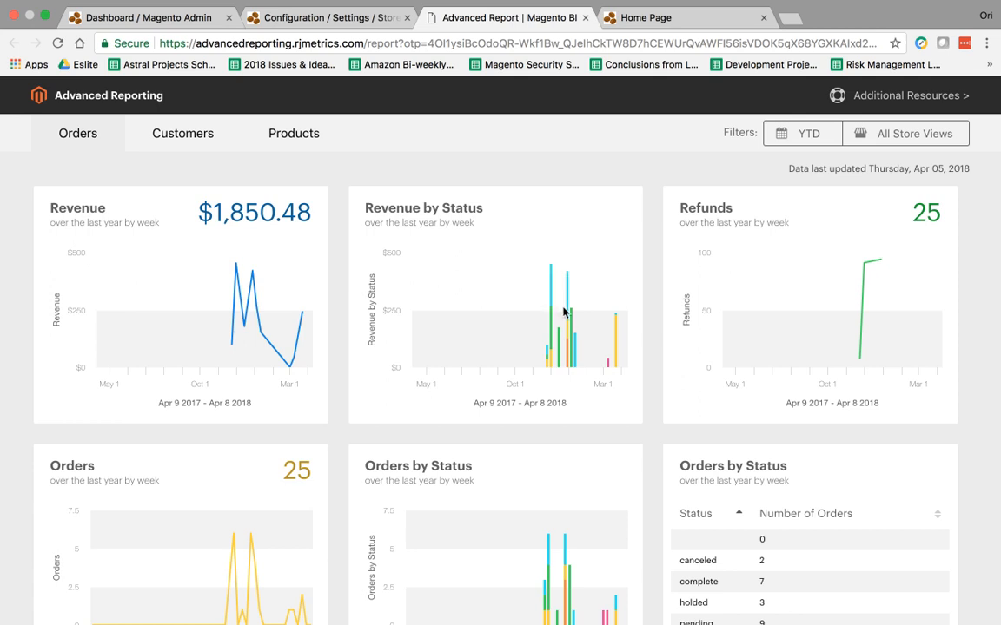
{"action": "mouse_move", "coordinate": [568, 307]}
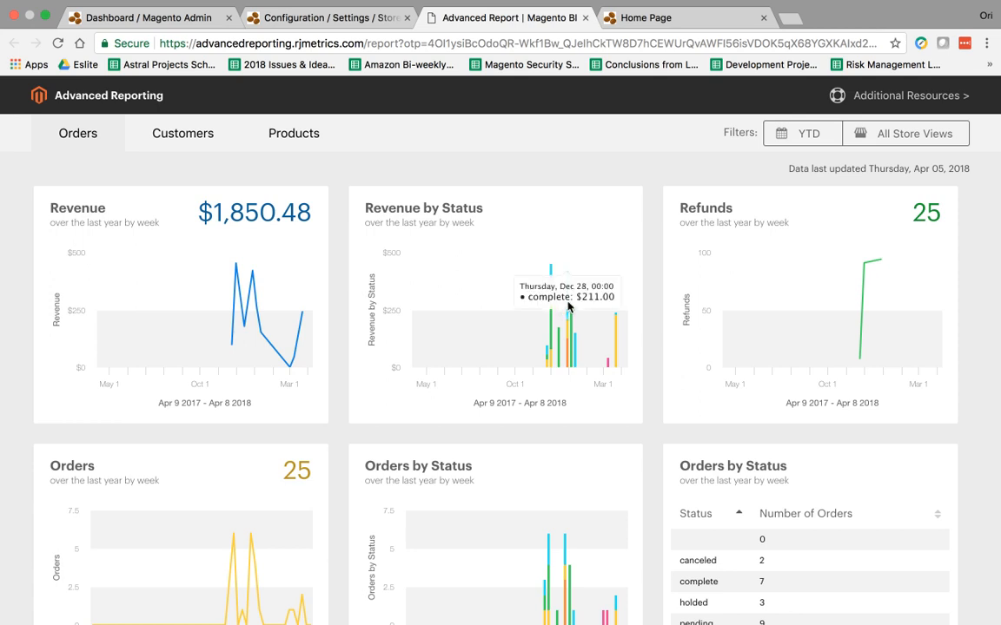
{"action": "mouse_move", "coordinate": [573, 329]}
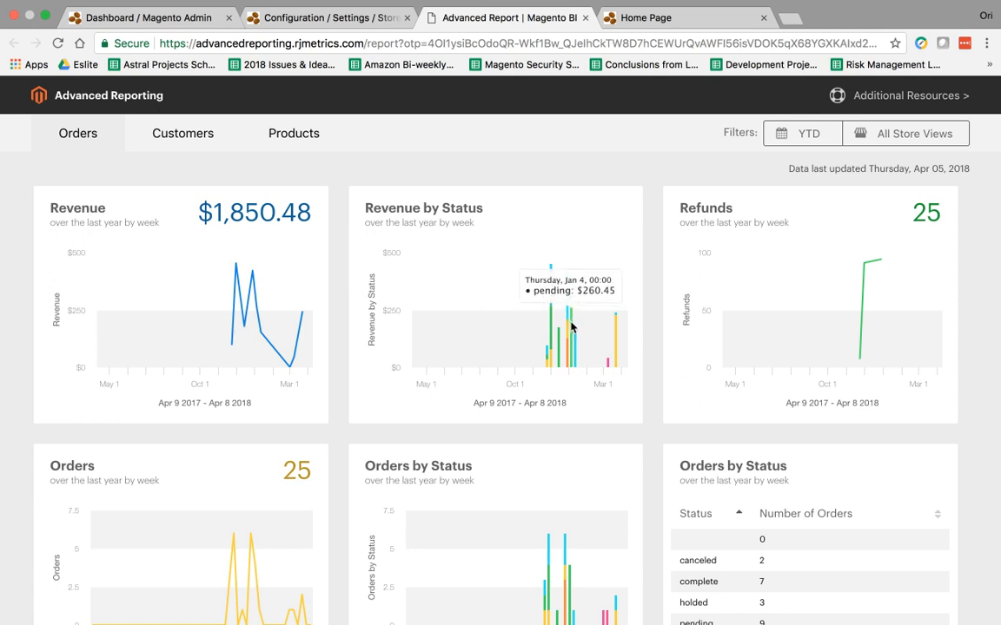
{"action": "mouse_move", "coordinate": [570, 297]}
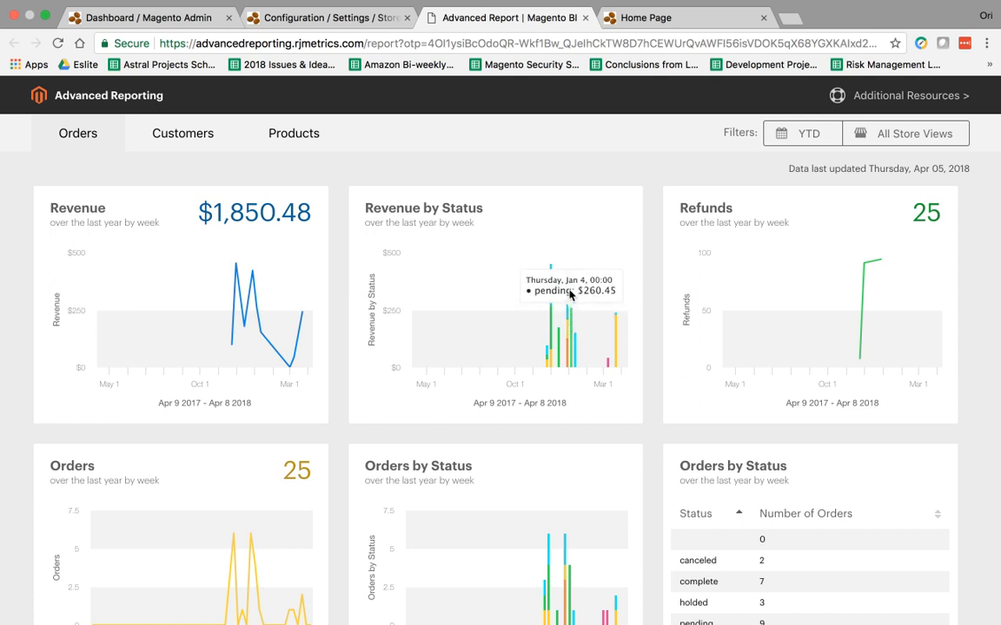
{"action": "mouse_move", "coordinate": [595, 336]}
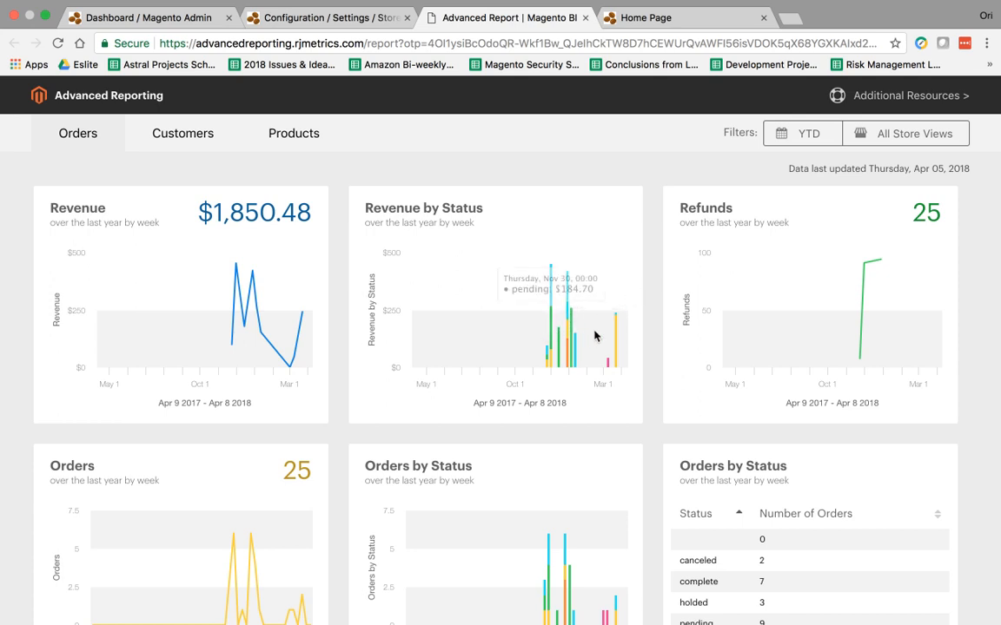
{"action": "scroll", "scroll_direction": "down", "scroll_amount": 3}
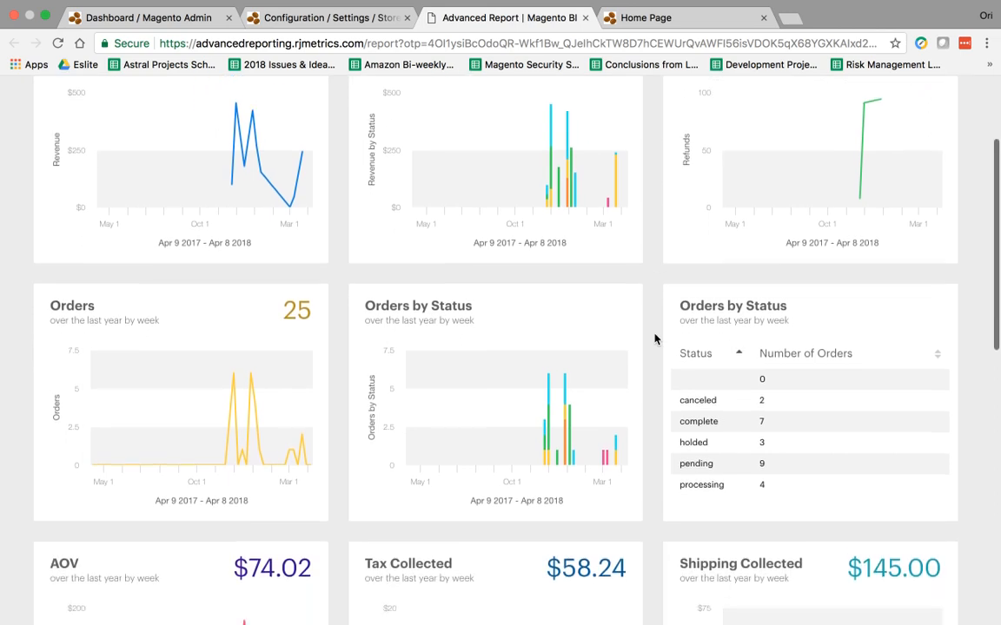
{"action": "scroll", "scroll_direction": "down", "scroll_amount": 3}
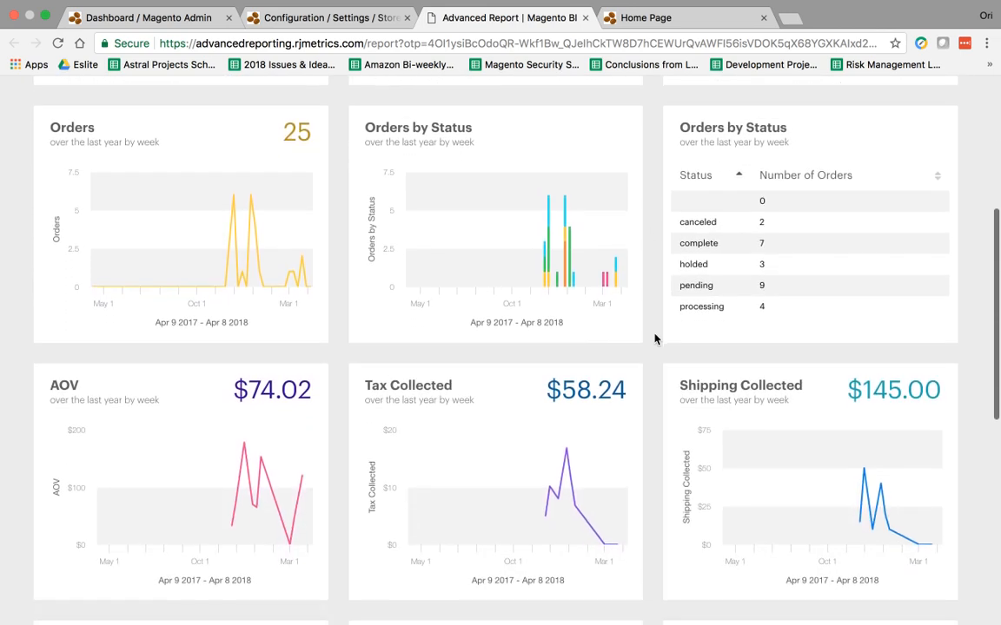
{"action": "scroll", "scroll_direction": "down", "scroll_amount": 3}
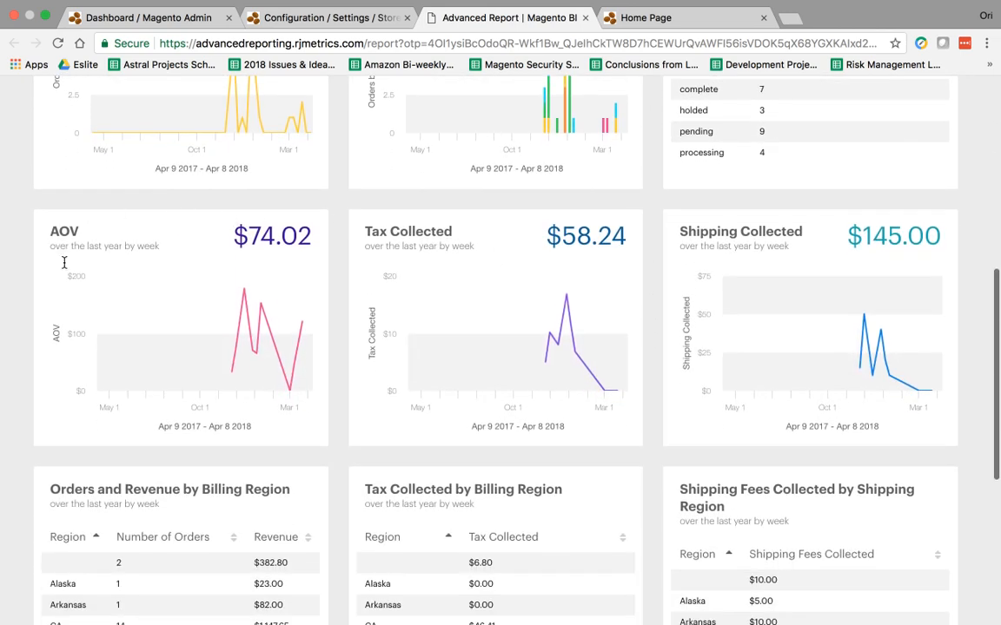
{"action": "mouse_move", "coordinate": [230, 343]}
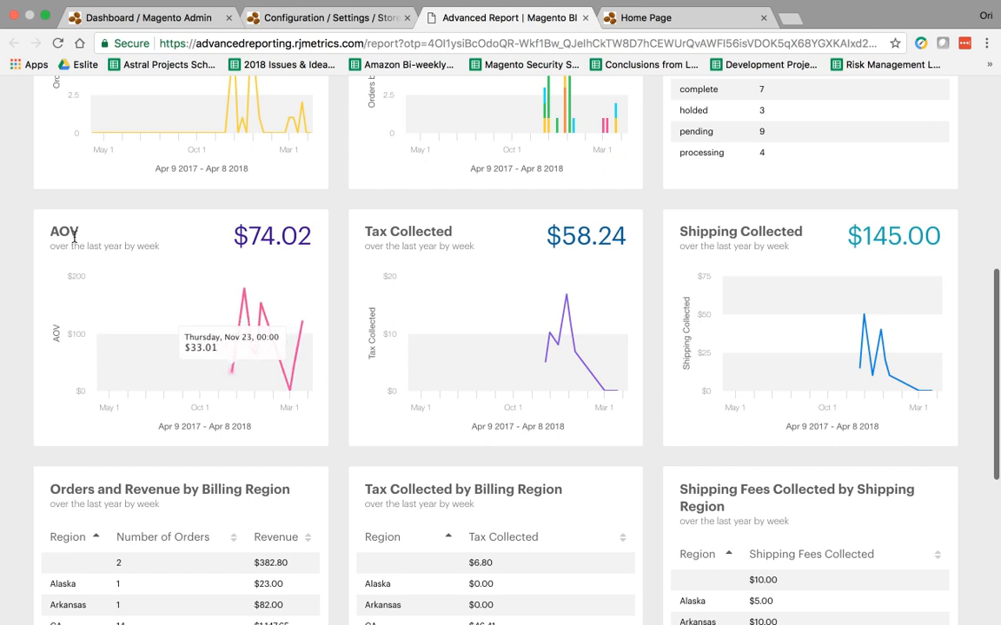
{"action": "mouse_move", "coordinate": [271, 274]}
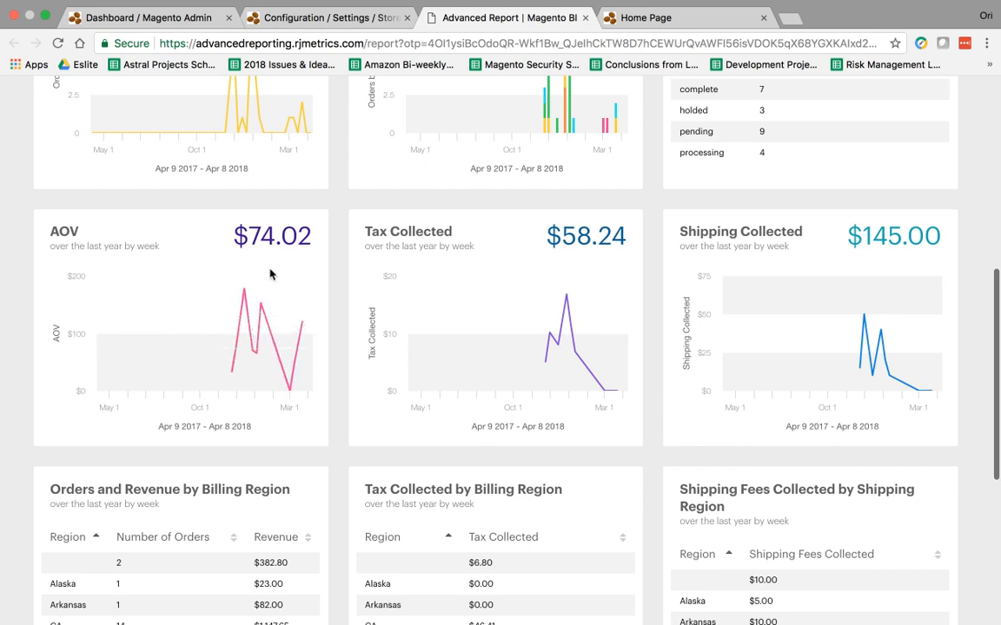
{"action": "scroll", "scroll_direction": "down", "scroll_amount": 3}
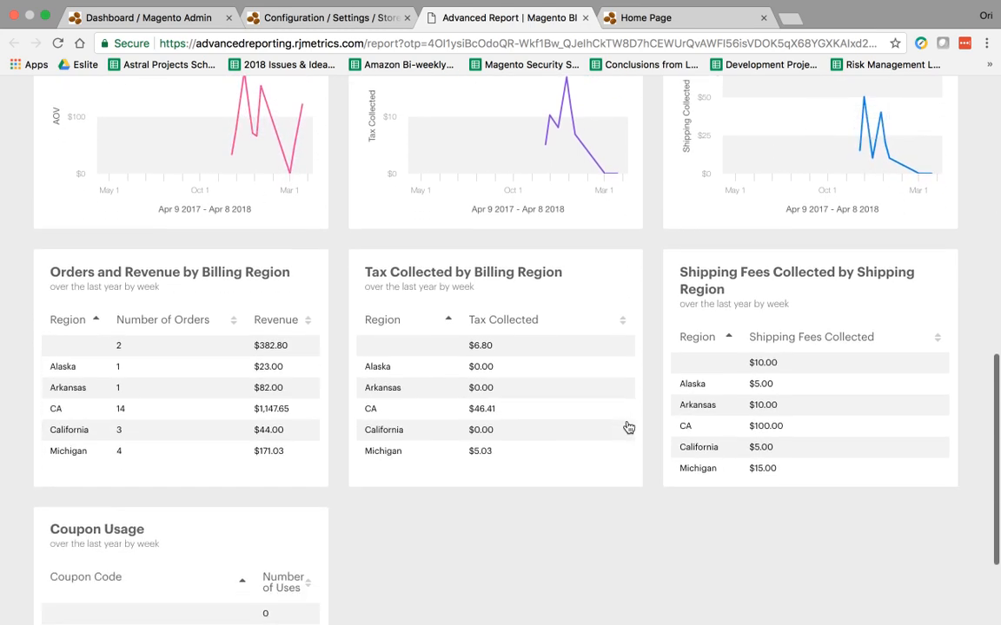
{"action": "scroll", "scroll_direction": "down", "scroll_amount": 3}
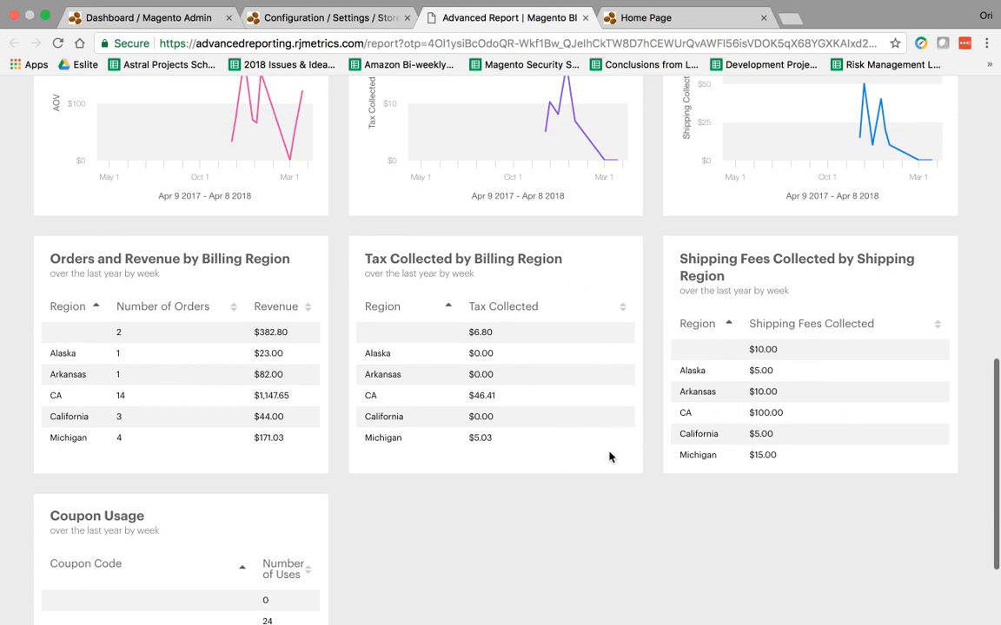
{"action": "scroll", "scroll_direction": "down", "scroll_amount": 3}
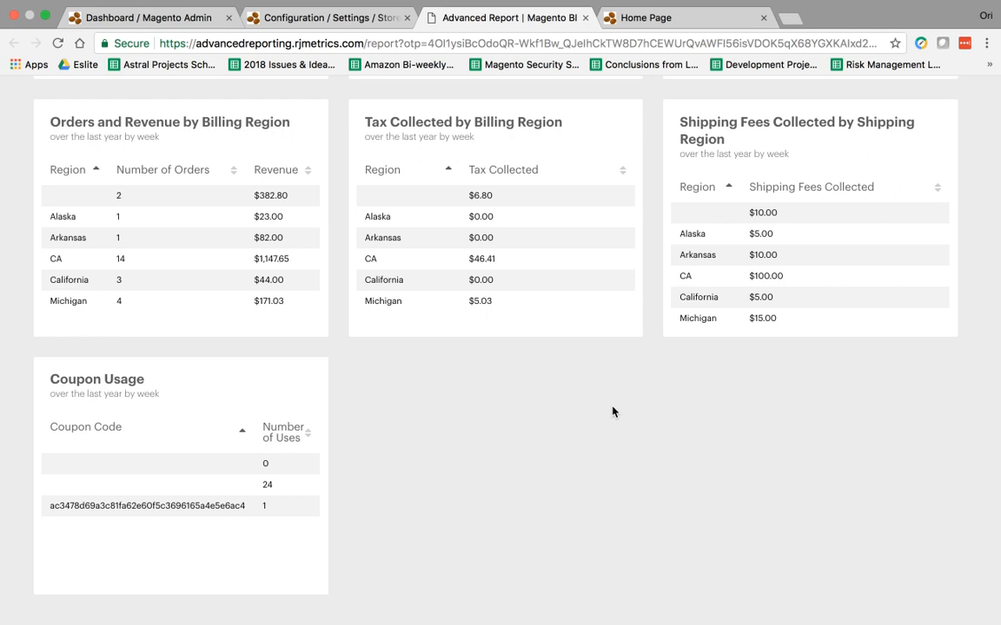
{"action": "scroll", "scroll_direction": "up", "scroll_amount": 3}
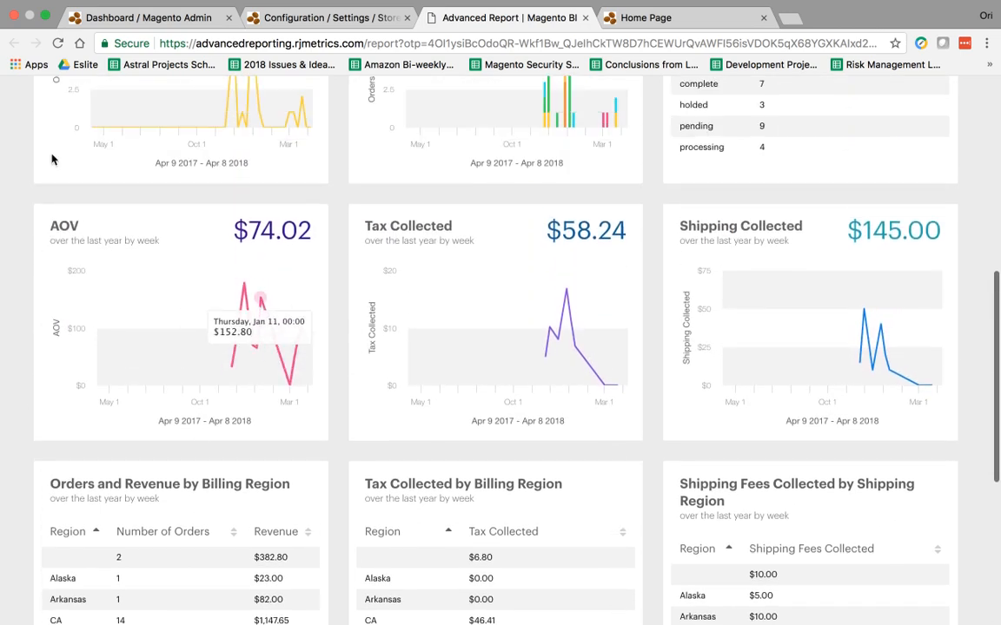
{"action": "mouse_move", "coordinate": [417, 267]}
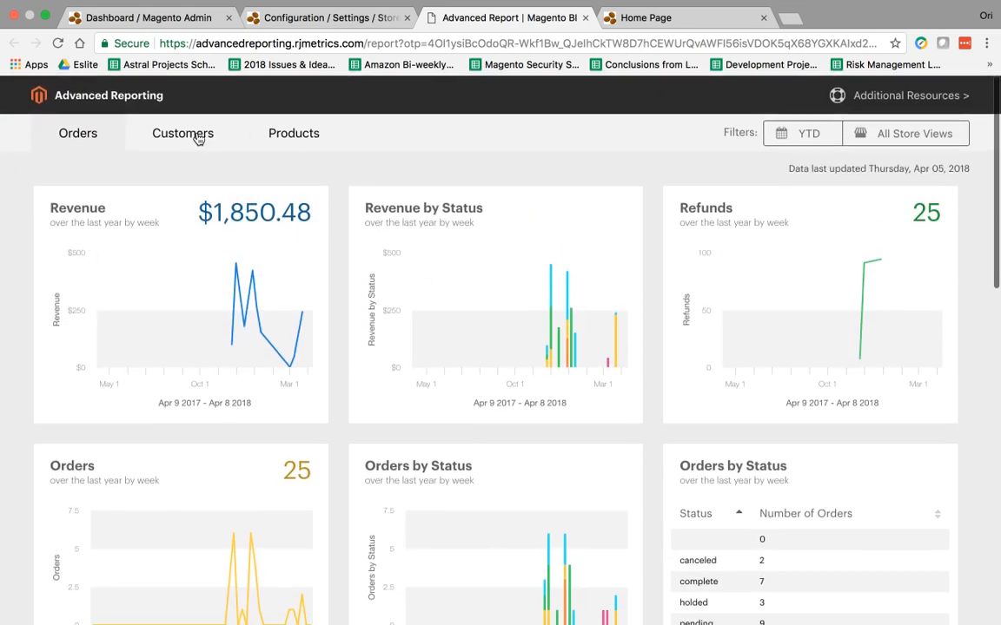
Step: Open the Customers report and scroll down toward the customer KPI table
{"action": "left_click", "coordinate": [183, 133]}
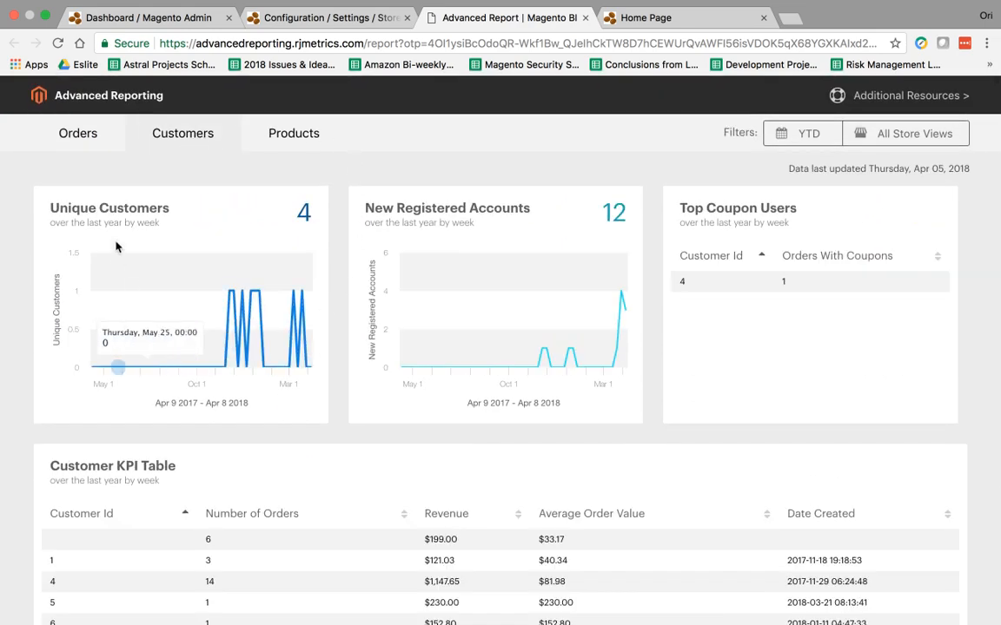
{"action": "mouse_move", "coordinate": [449, 306]}
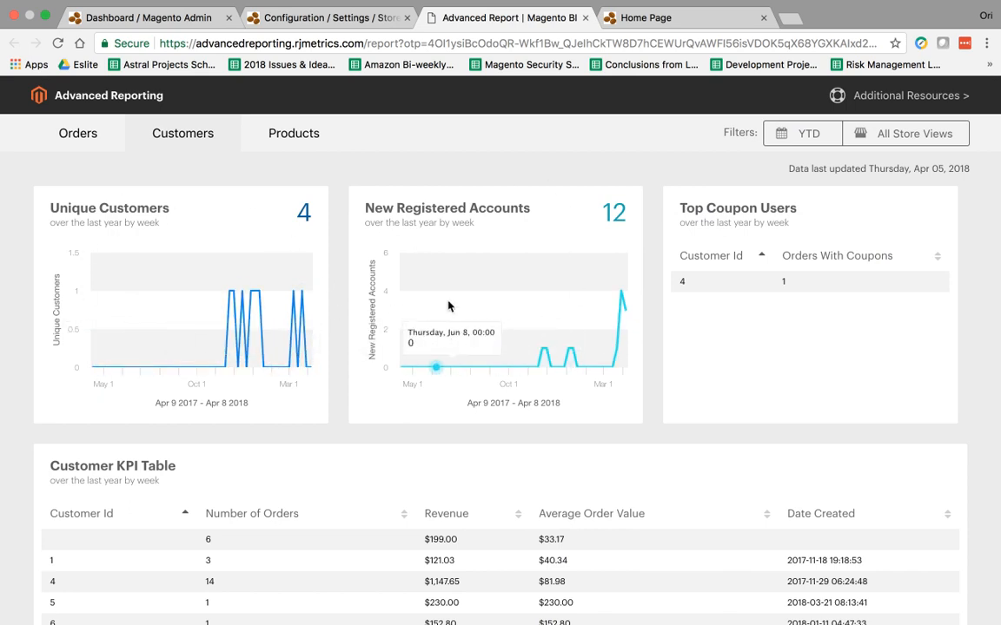
{"action": "scroll", "scroll_direction": "down", "scroll_amount": 3}
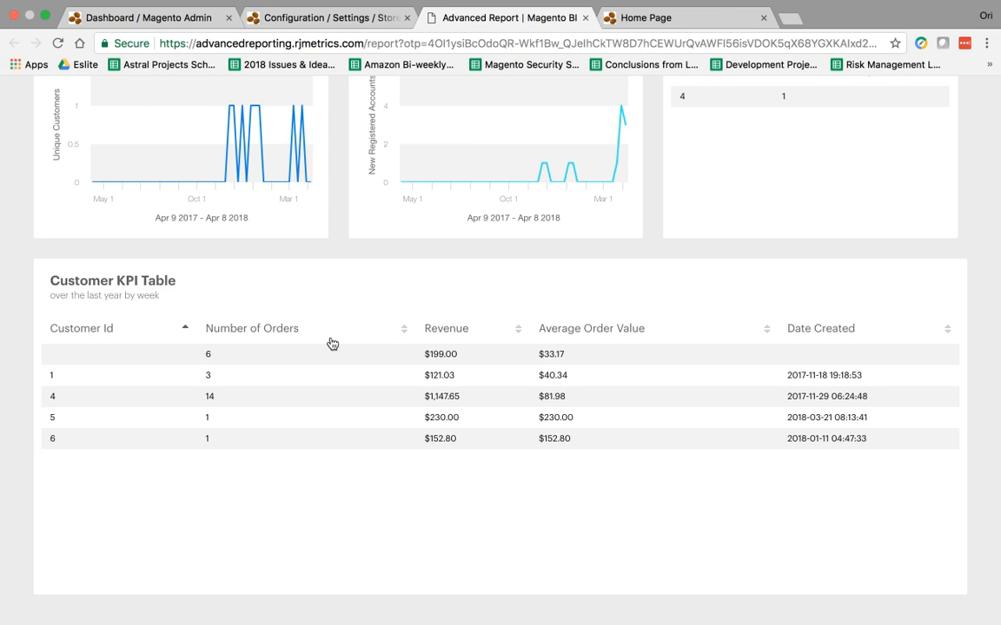
{"action": "mouse_move", "coordinate": [68, 460]}
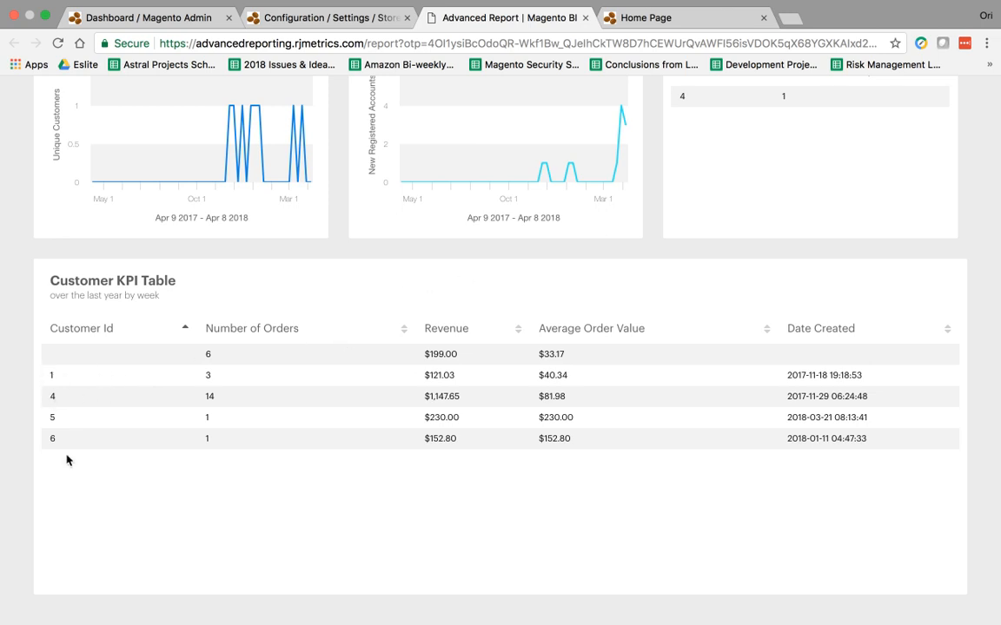
{"action": "mouse_move", "coordinate": [575, 392]}
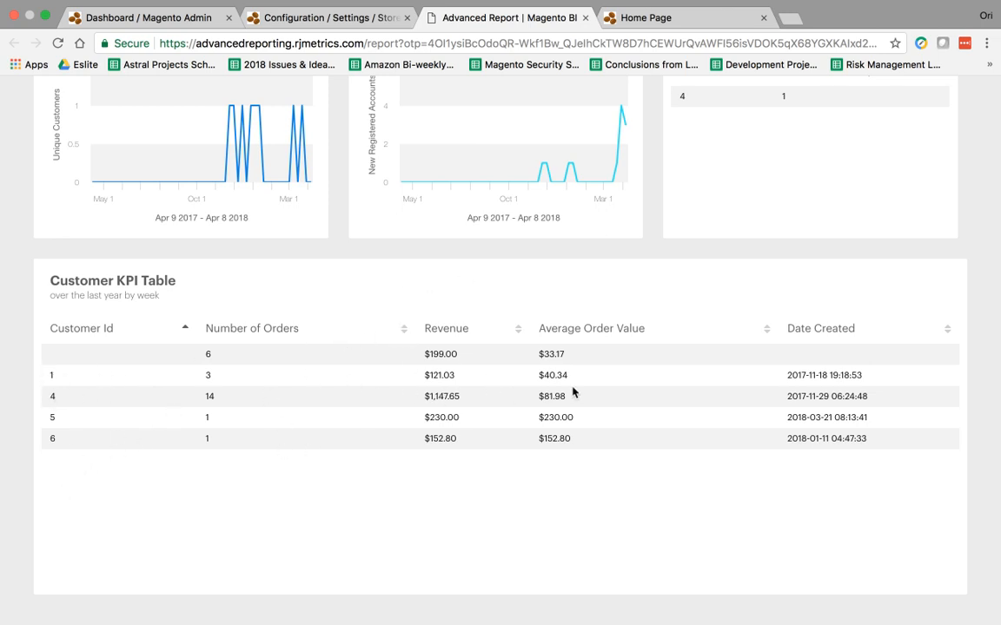
{"action": "mouse_move", "coordinate": [345, 374]}
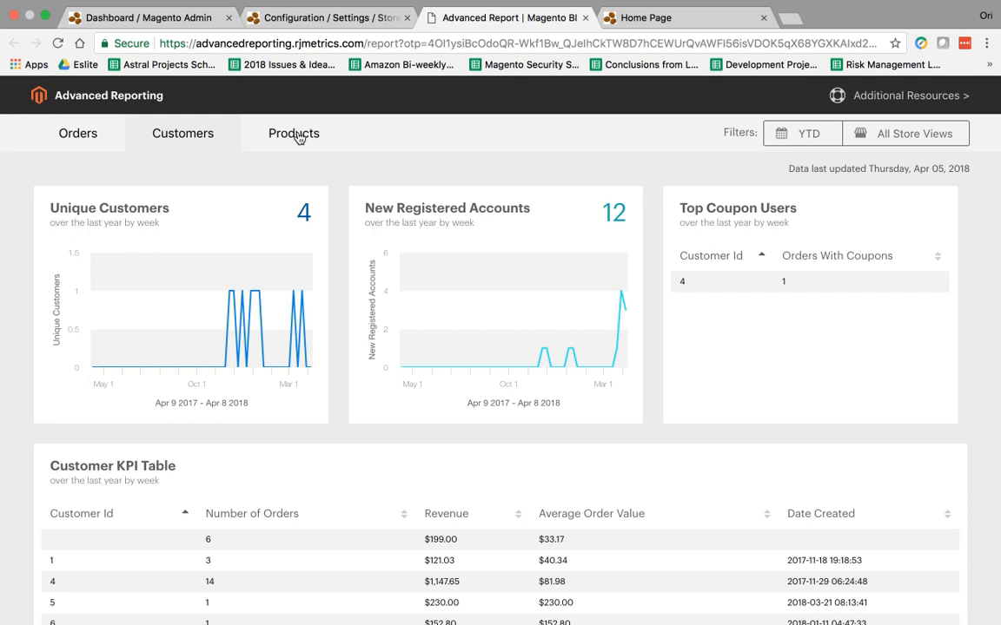
Step: Open the Products report and scroll through the best sellers by quantity and revenue
{"action": "left_click", "coordinate": [294, 136]}
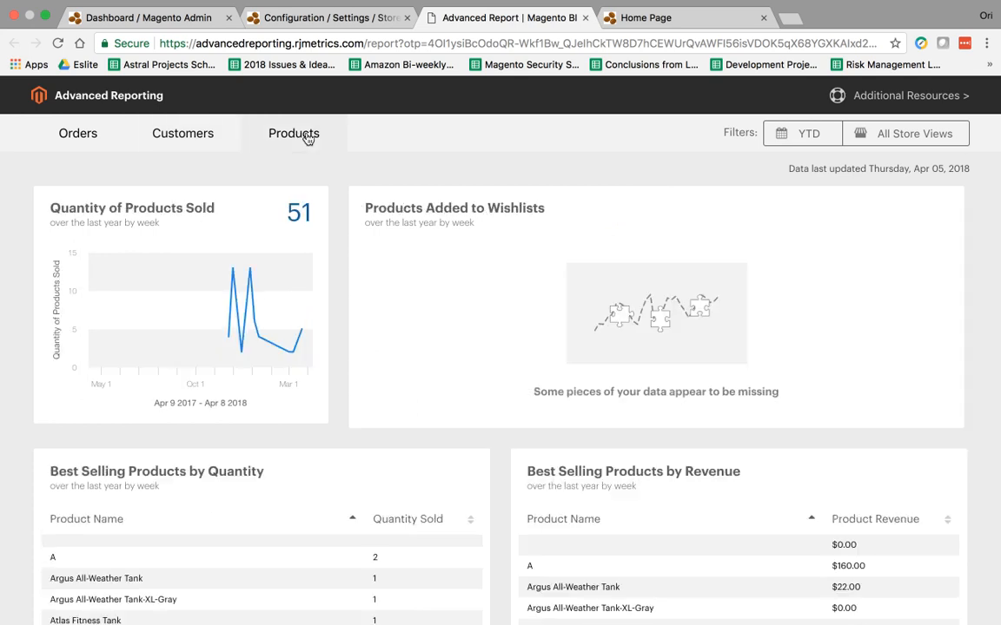
{"action": "scroll", "scroll_direction": "down", "scroll_amount": 3}
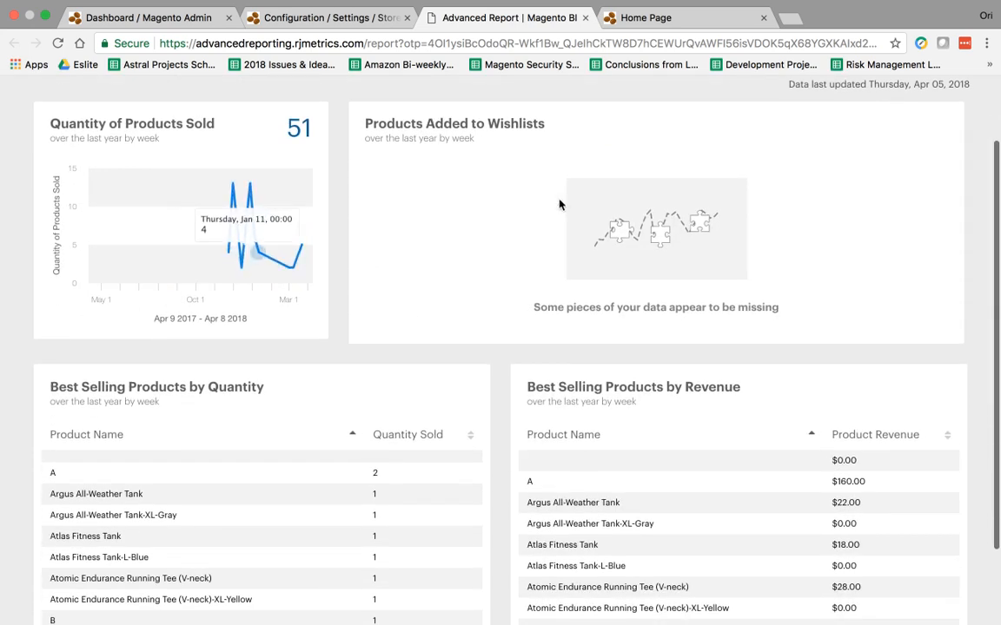
{"action": "mouse_move", "coordinate": [636, 318]}
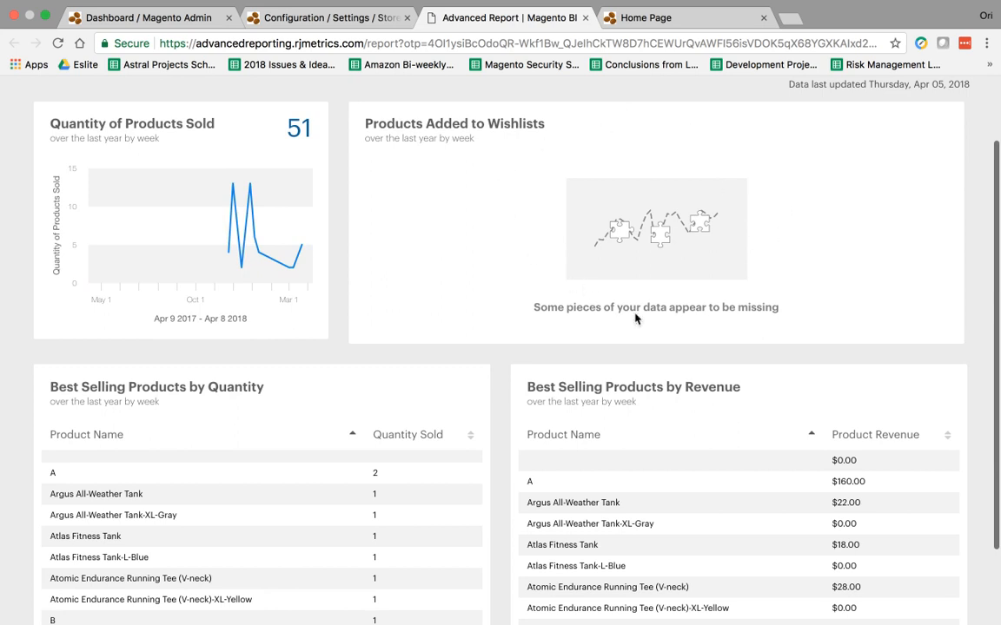
{"action": "mouse_move", "coordinate": [527, 298]}
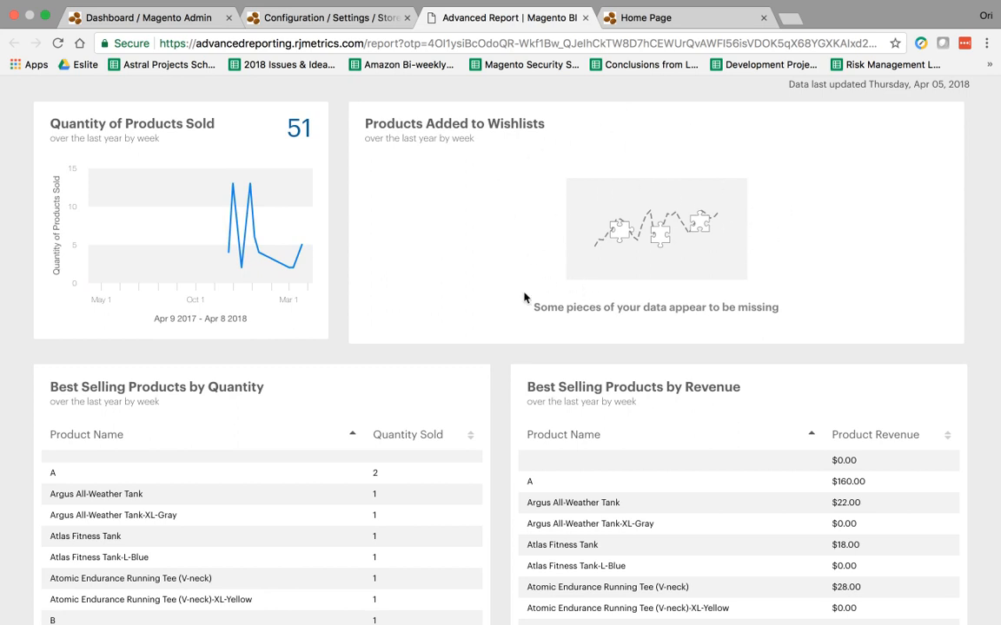
{"action": "scroll", "scroll_direction": "down", "scroll_amount": 3}
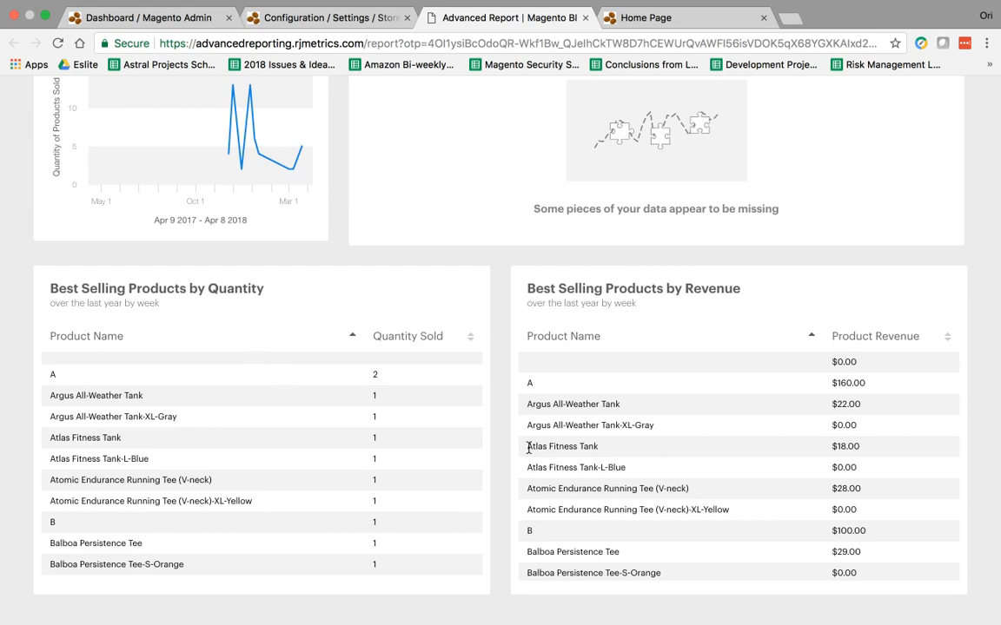
{"action": "scroll", "scroll_direction": "up", "scroll_amount": 3}
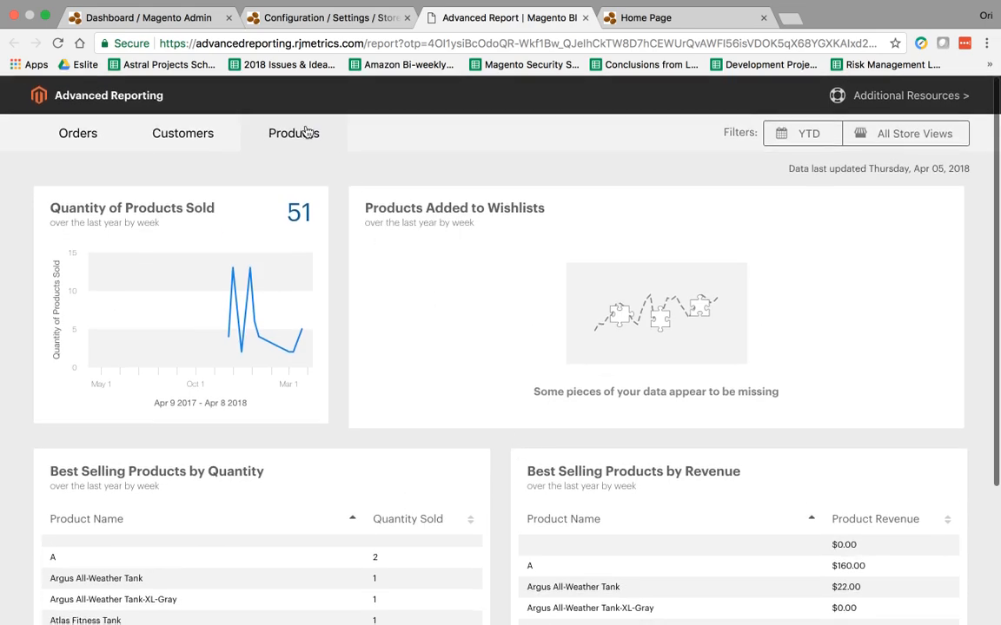
Step: Return to the Orders report showing $1,850.48 revenue and 25 orders
{"action": "left_click", "coordinate": [78, 133]}
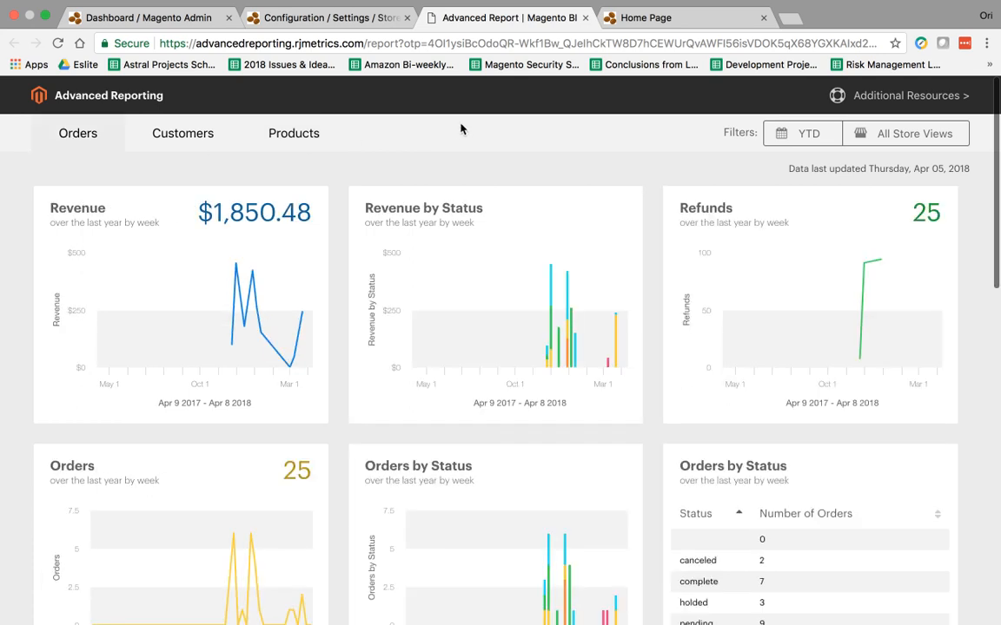
{"action": "mouse_move", "coordinate": [546, 139]}
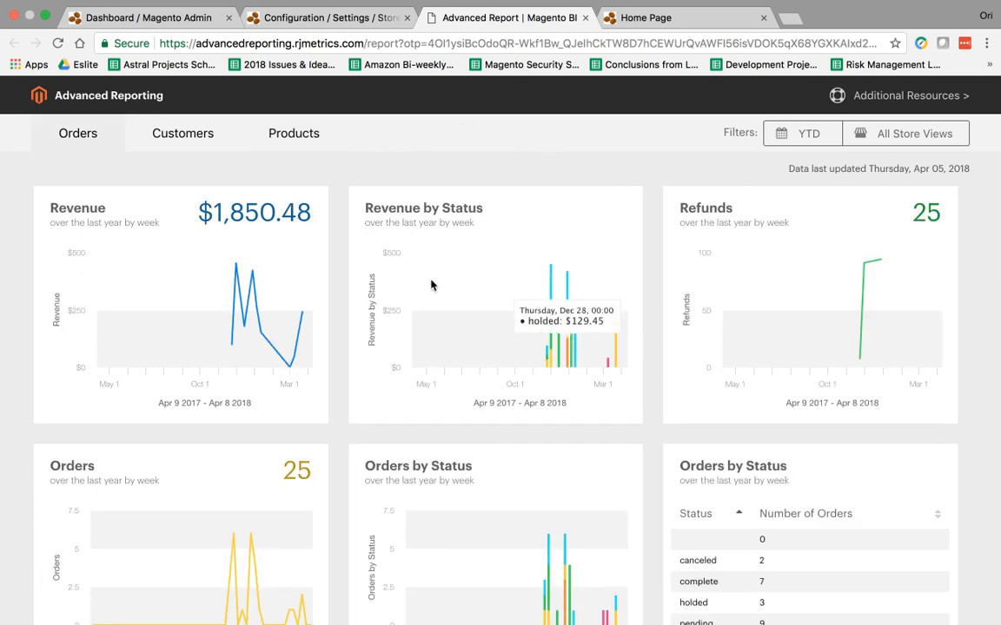
{"action": "mouse_move", "coordinate": [645, 158]}
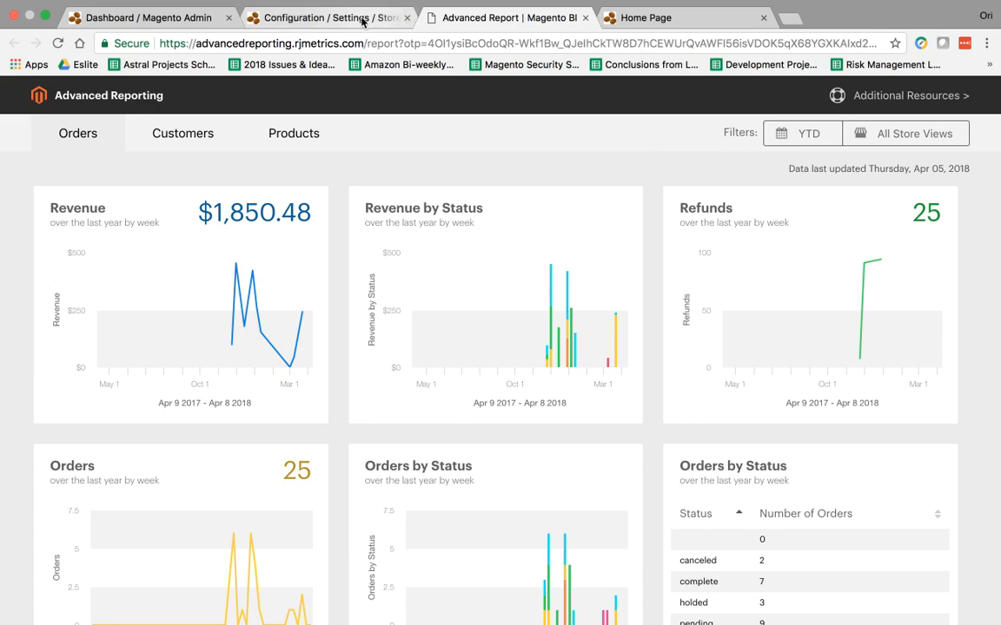
Step: Review the Advanced Reporting configuration: enabled, 10:20 GMT, Fashion Apparel and Accessories
{"action": "left_click", "coordinate": [343, 17]}
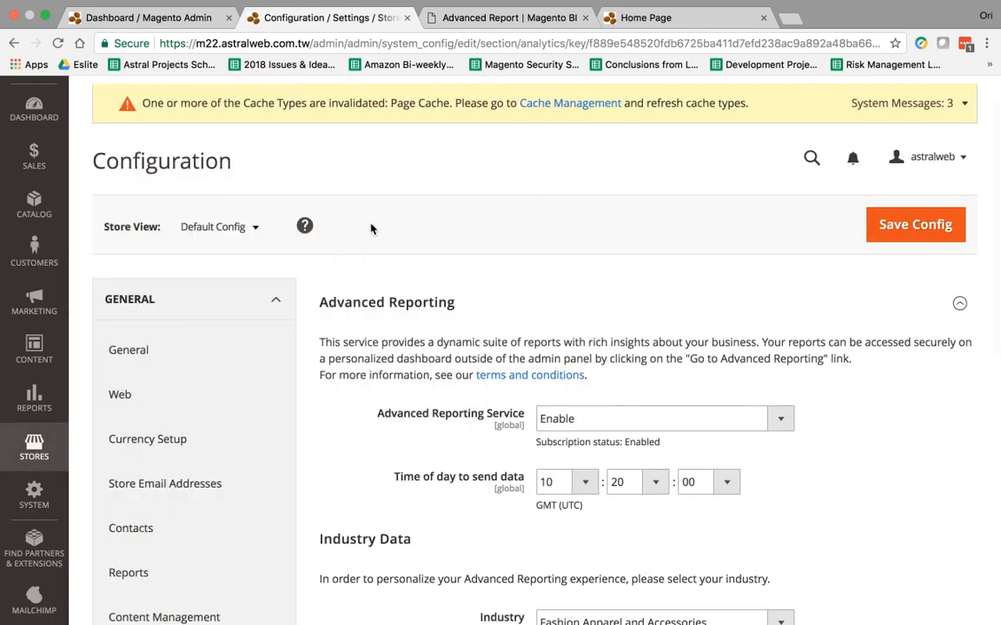
{"action": "mouse_move", "coordinate": [251, 470]}
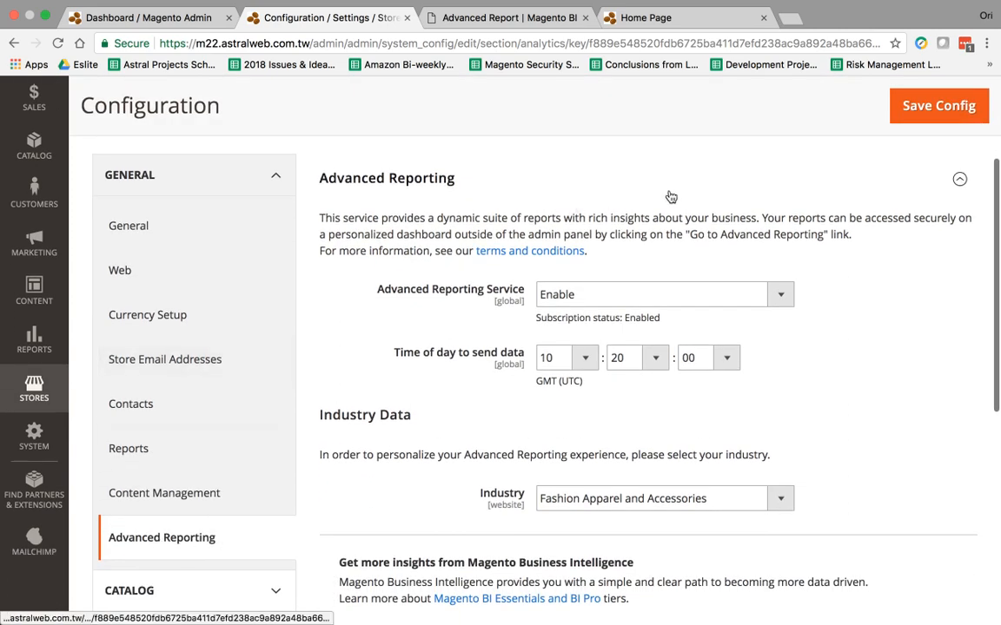
{"action": "scroll", "scroll_direction": "down", "scroll_amount": 3}
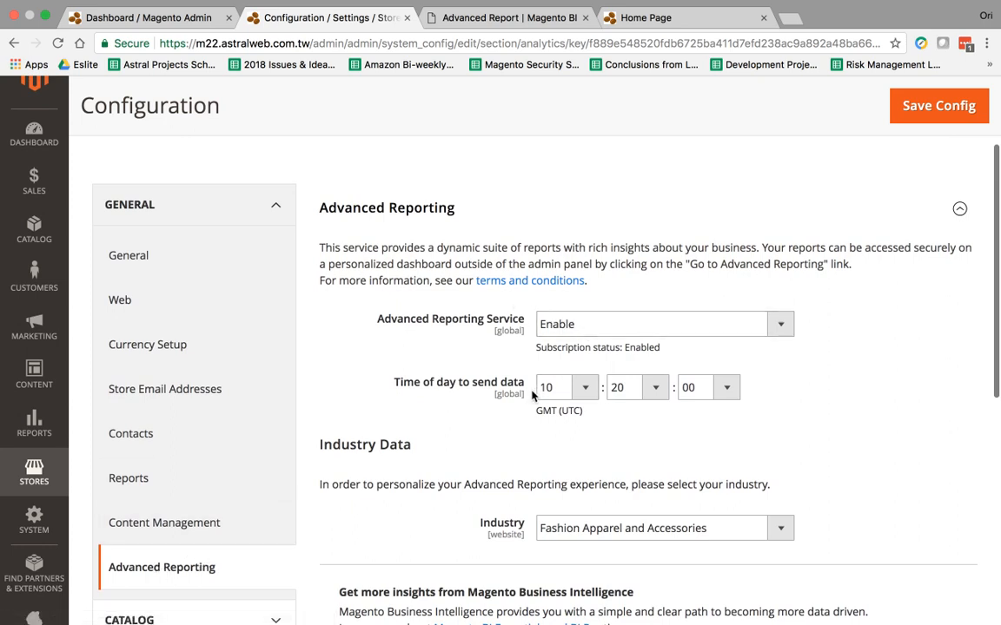
{"action": "mouse_move", "coordinate": [715, 387]}
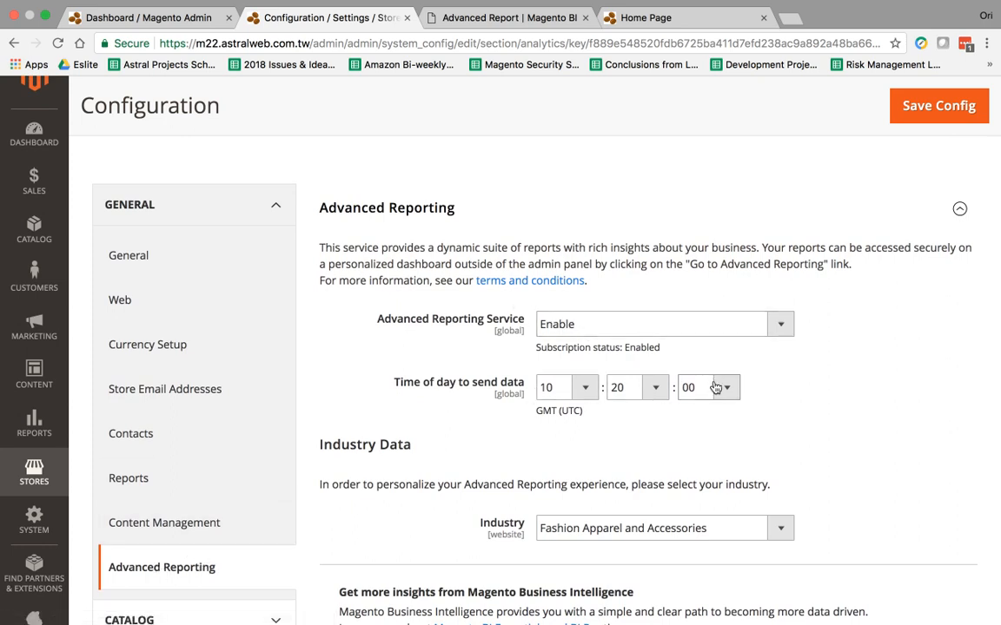
{"action": "mouse_move", "coordinate": [720, 320]}
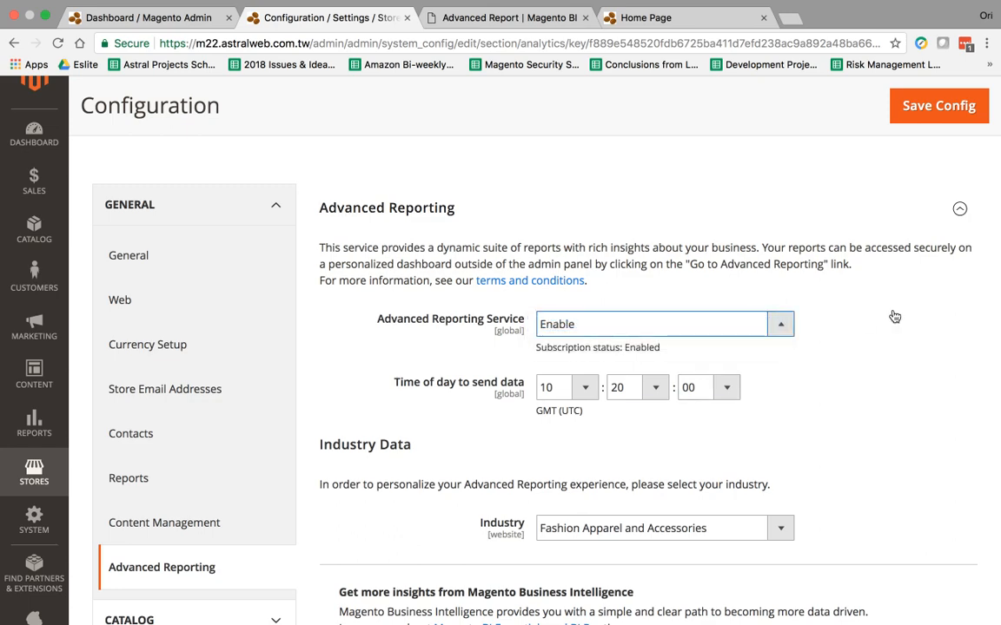
{"action": "scroll", "scroll_direction": "down", "scroll_amount": 3}
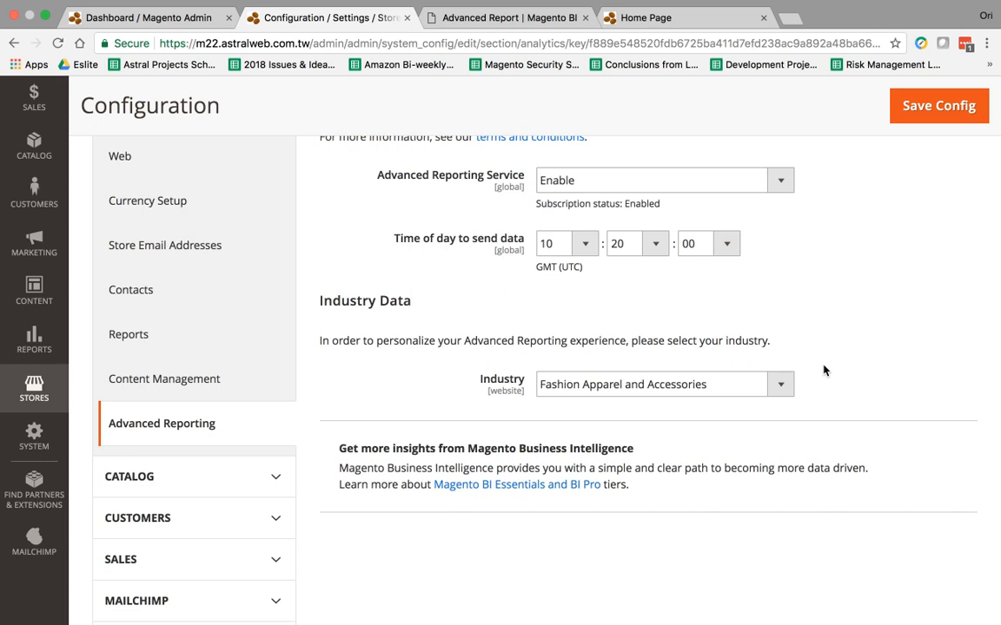
{"action": "mouse_move", "coordinate": [840, 378]}
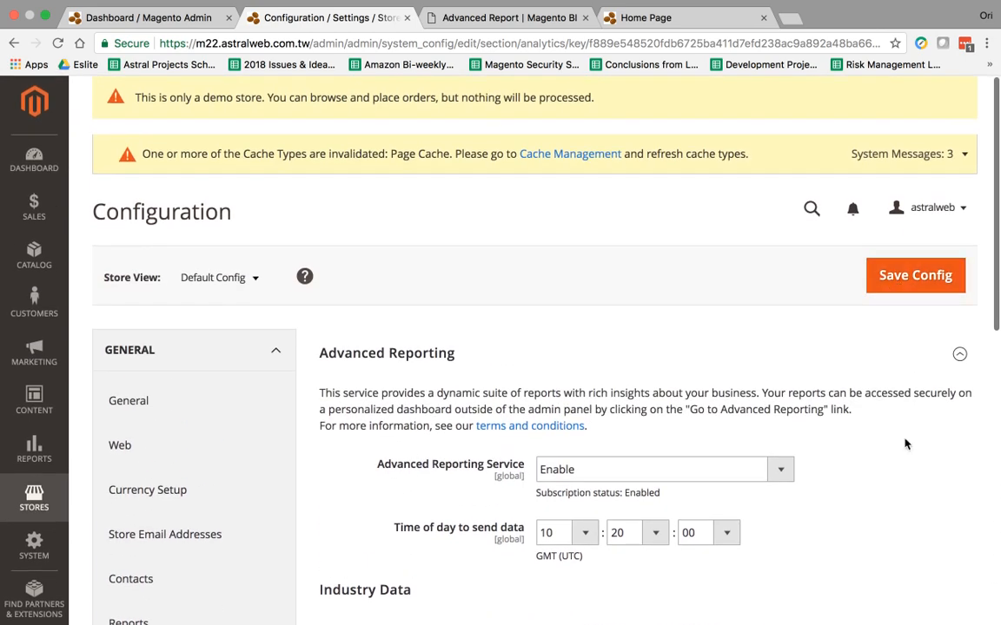
{"action": "scroll", "scroll_direction": "down", "scroll_amount": 3}
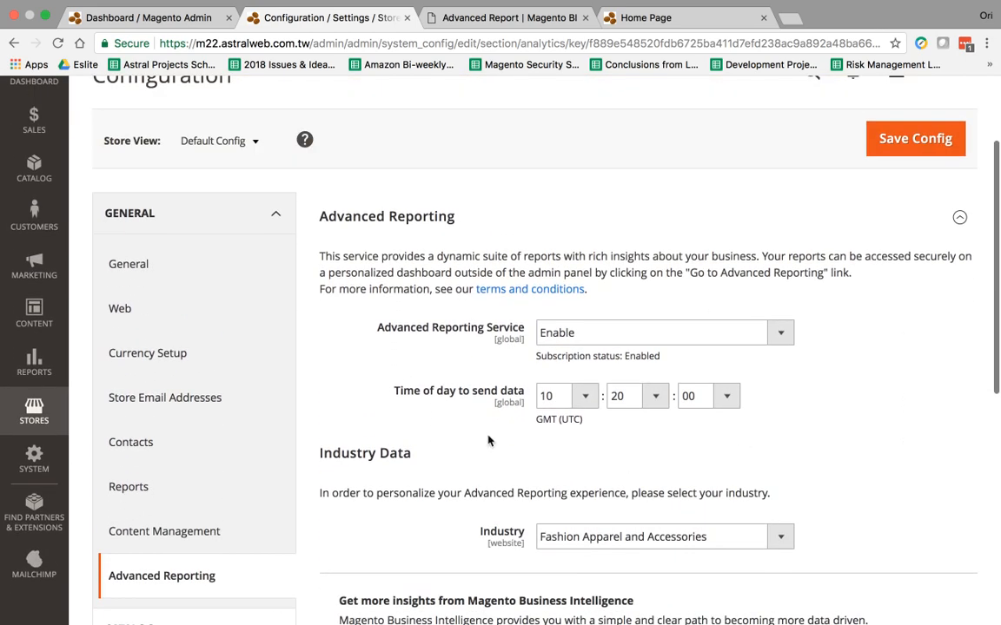
{"action": "mouse_move", "coordinate": [852, 416]}
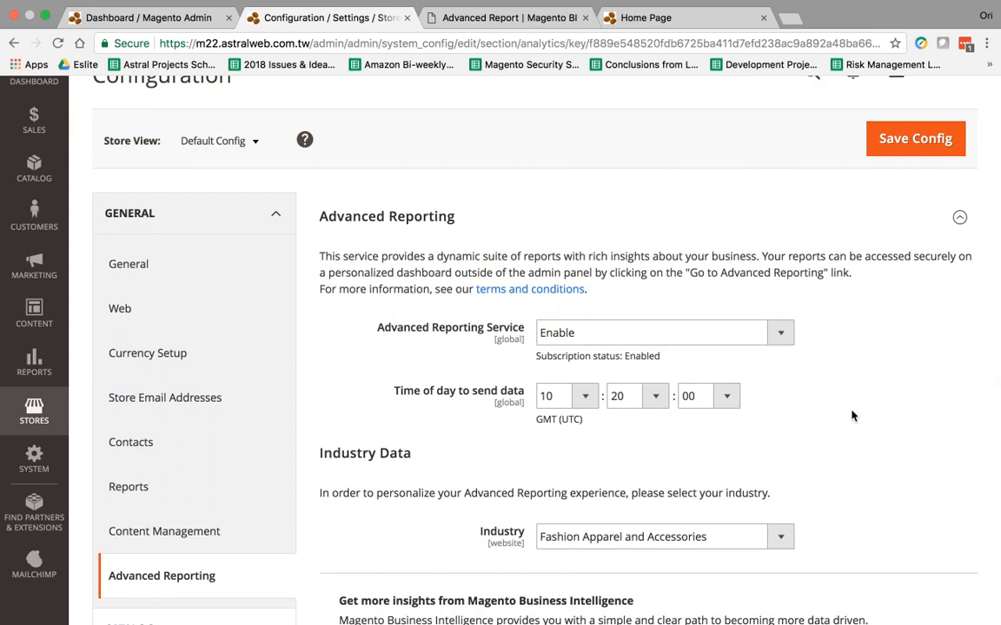